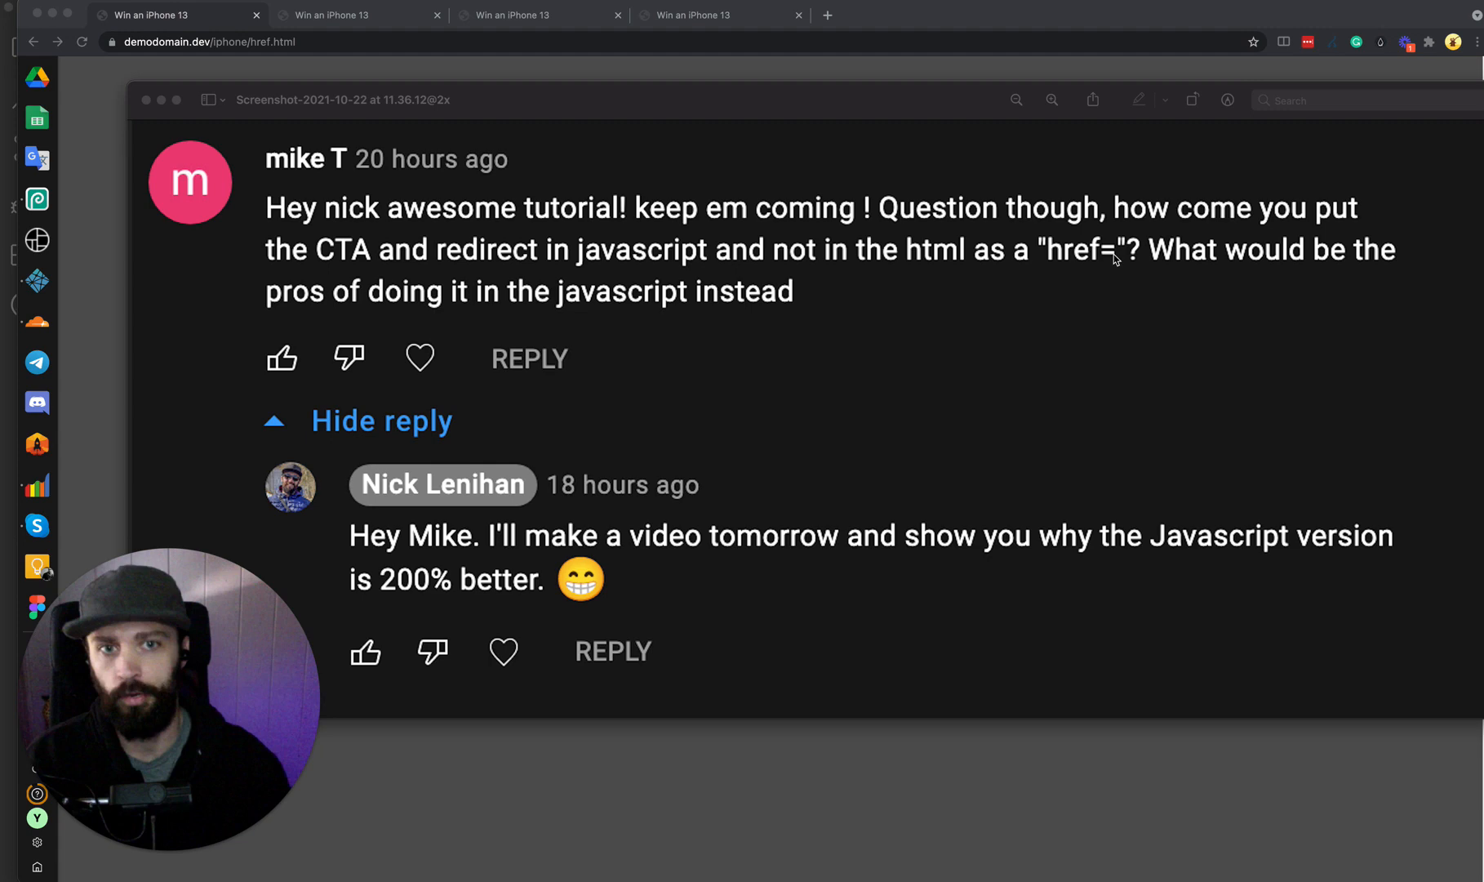
pyautogui.moveTo(817, 327)
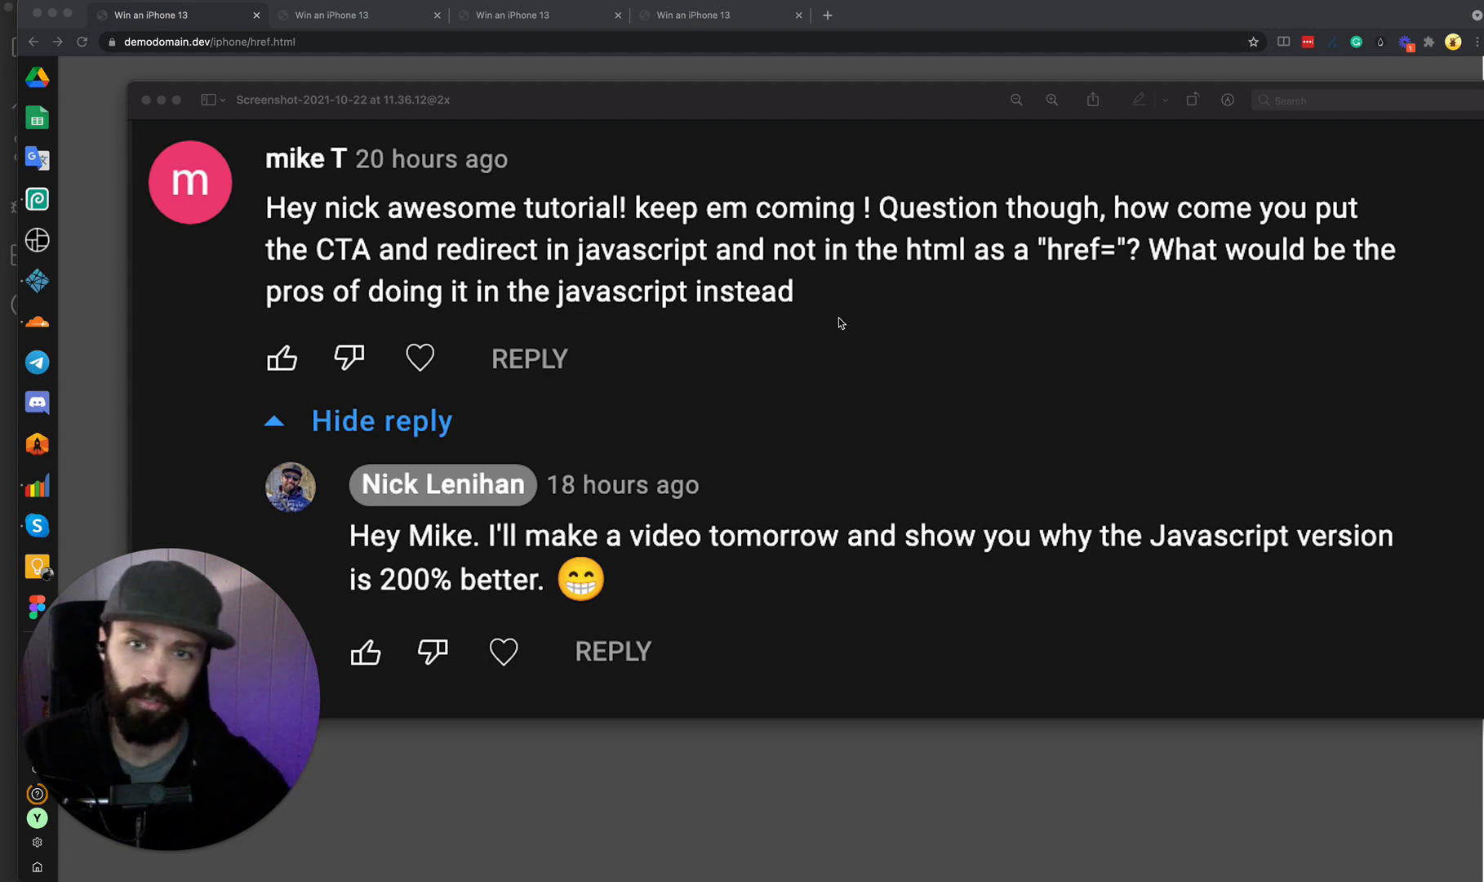
pyautogui.moveTo(697, 617)
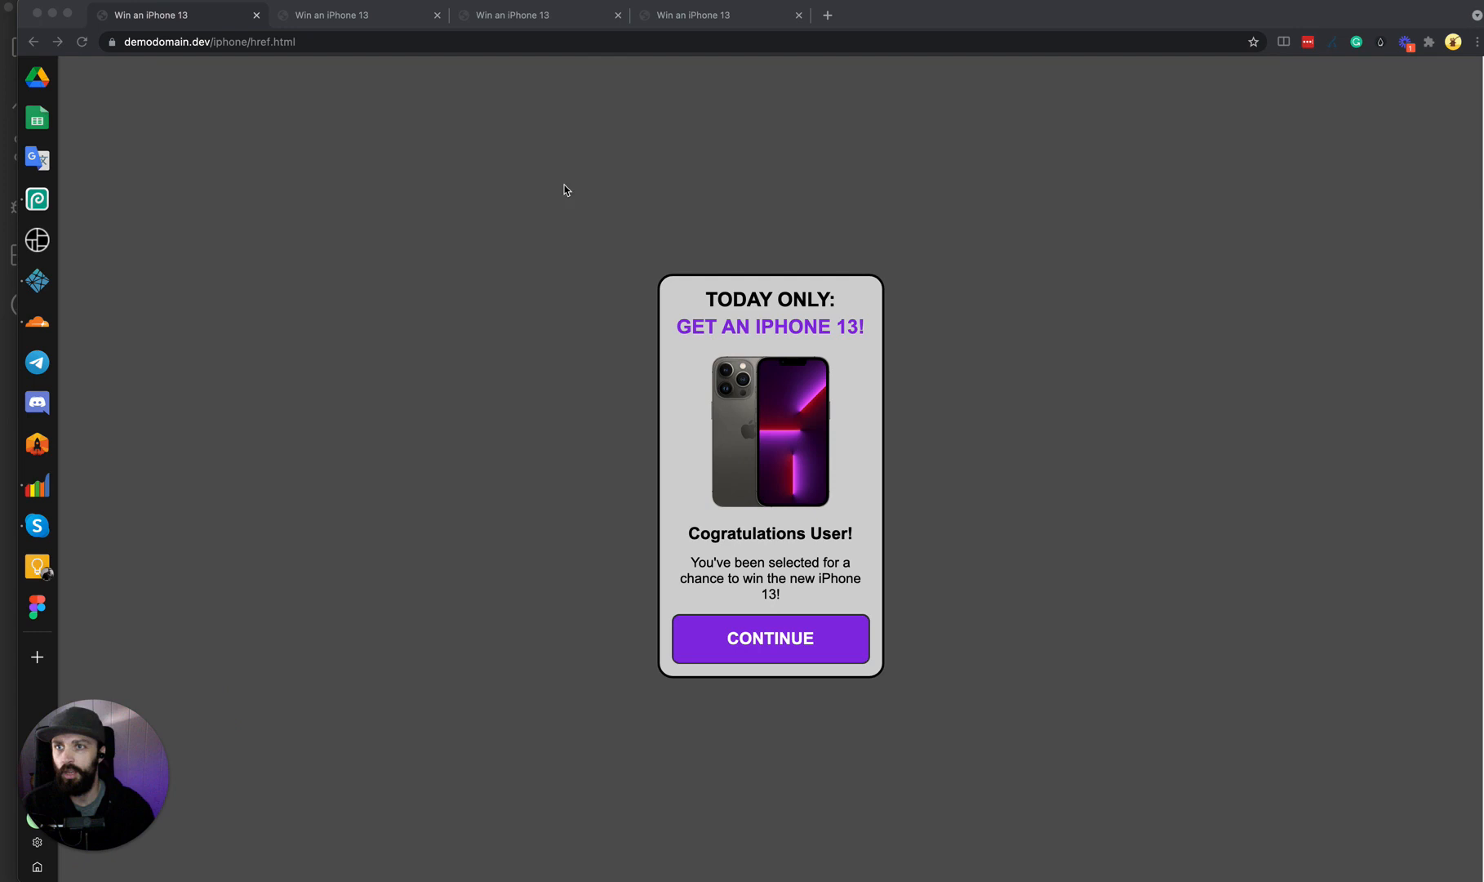
pyautogui.moveTo(456, 134)
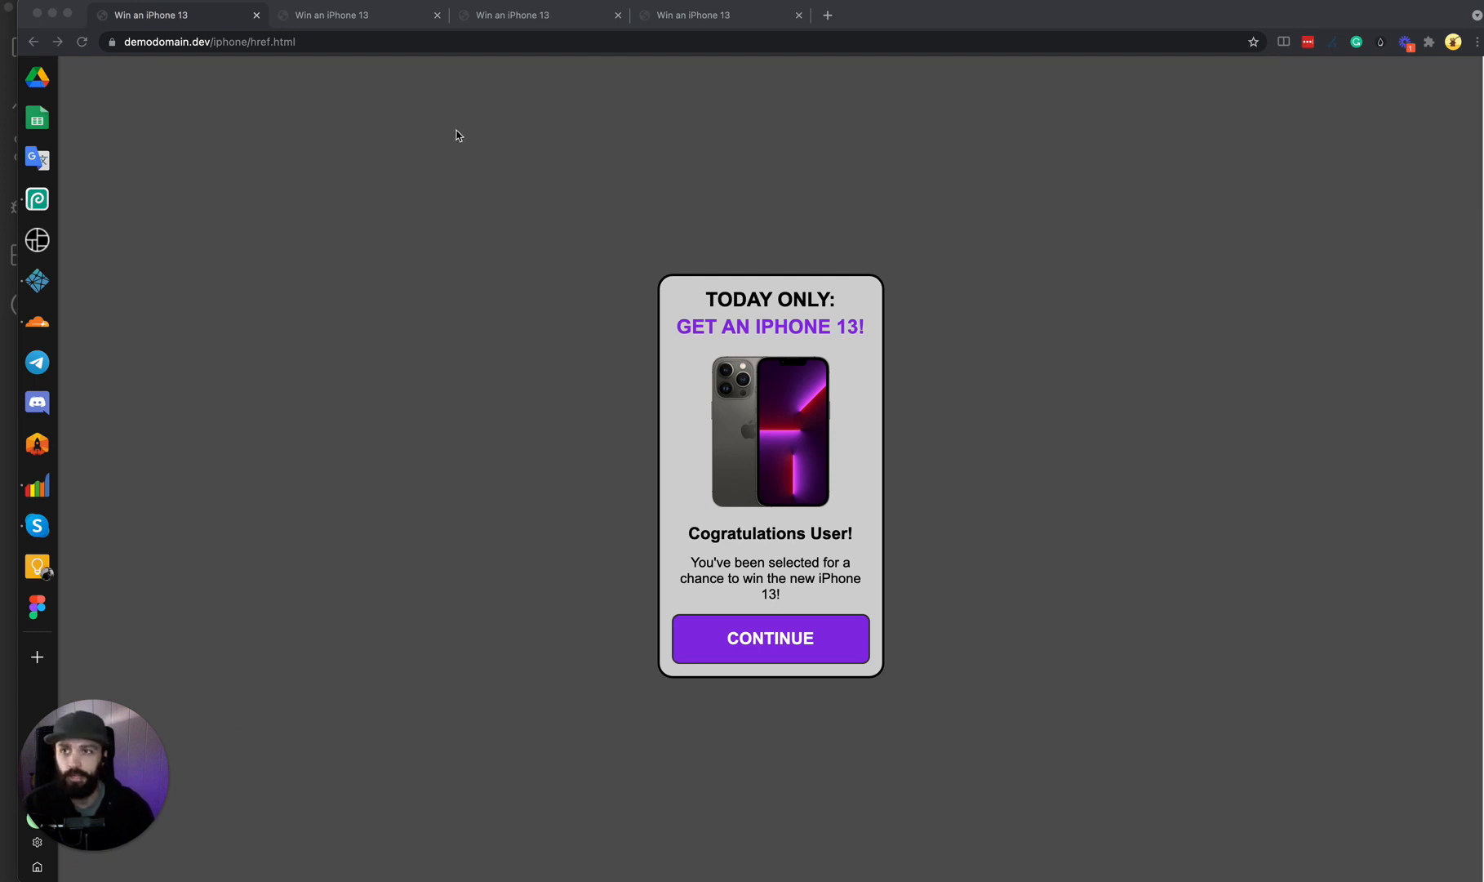
pyautogui.moveTo(477, 440)
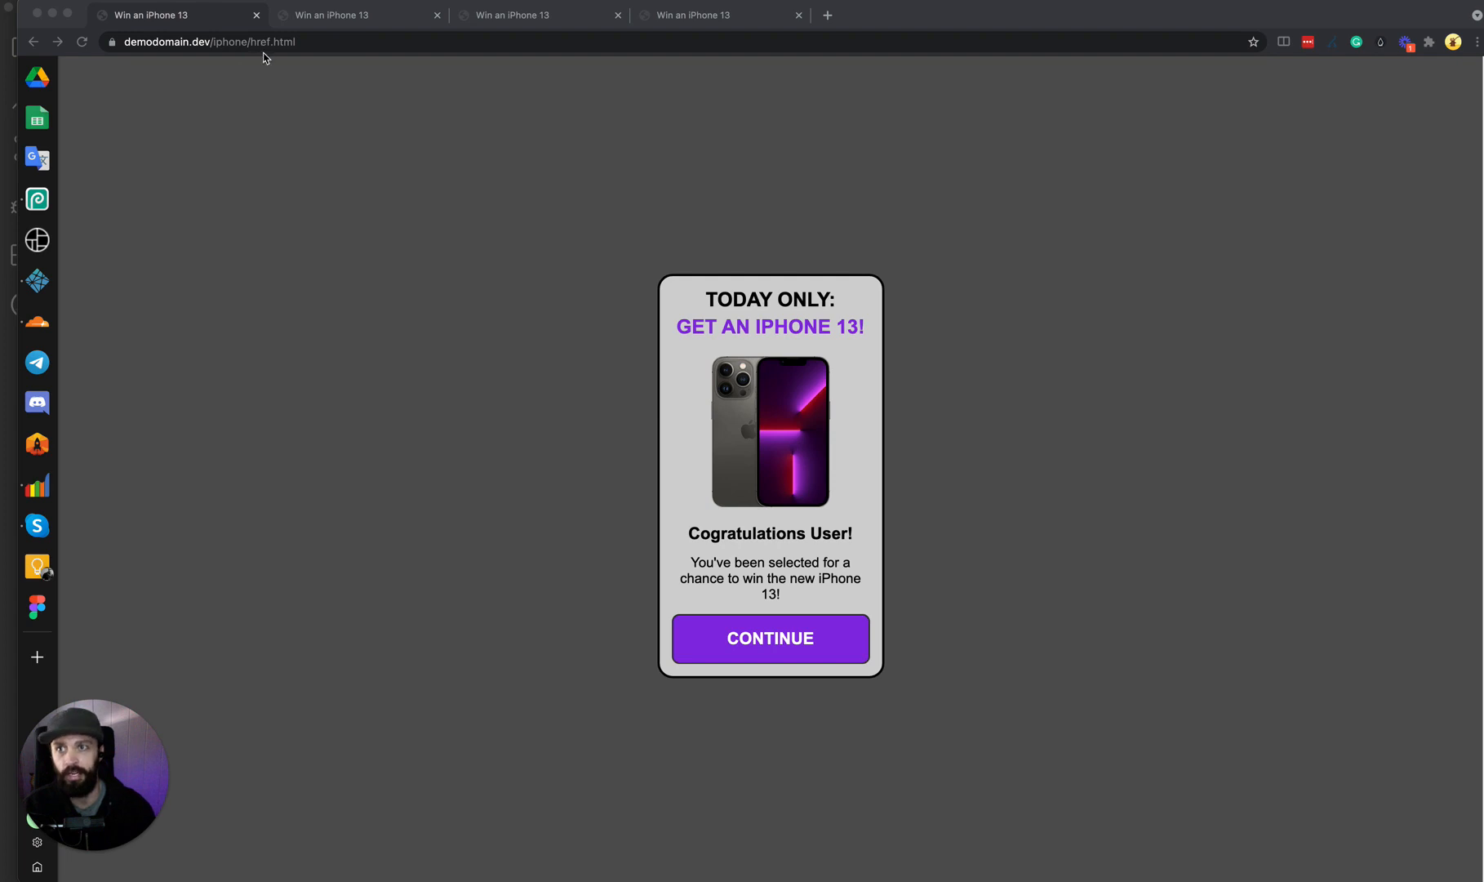
# Browse the onclick and index tabs of the iPhone 13 landing page, ending on onclick.html.
pyautogui.click(329, 15)
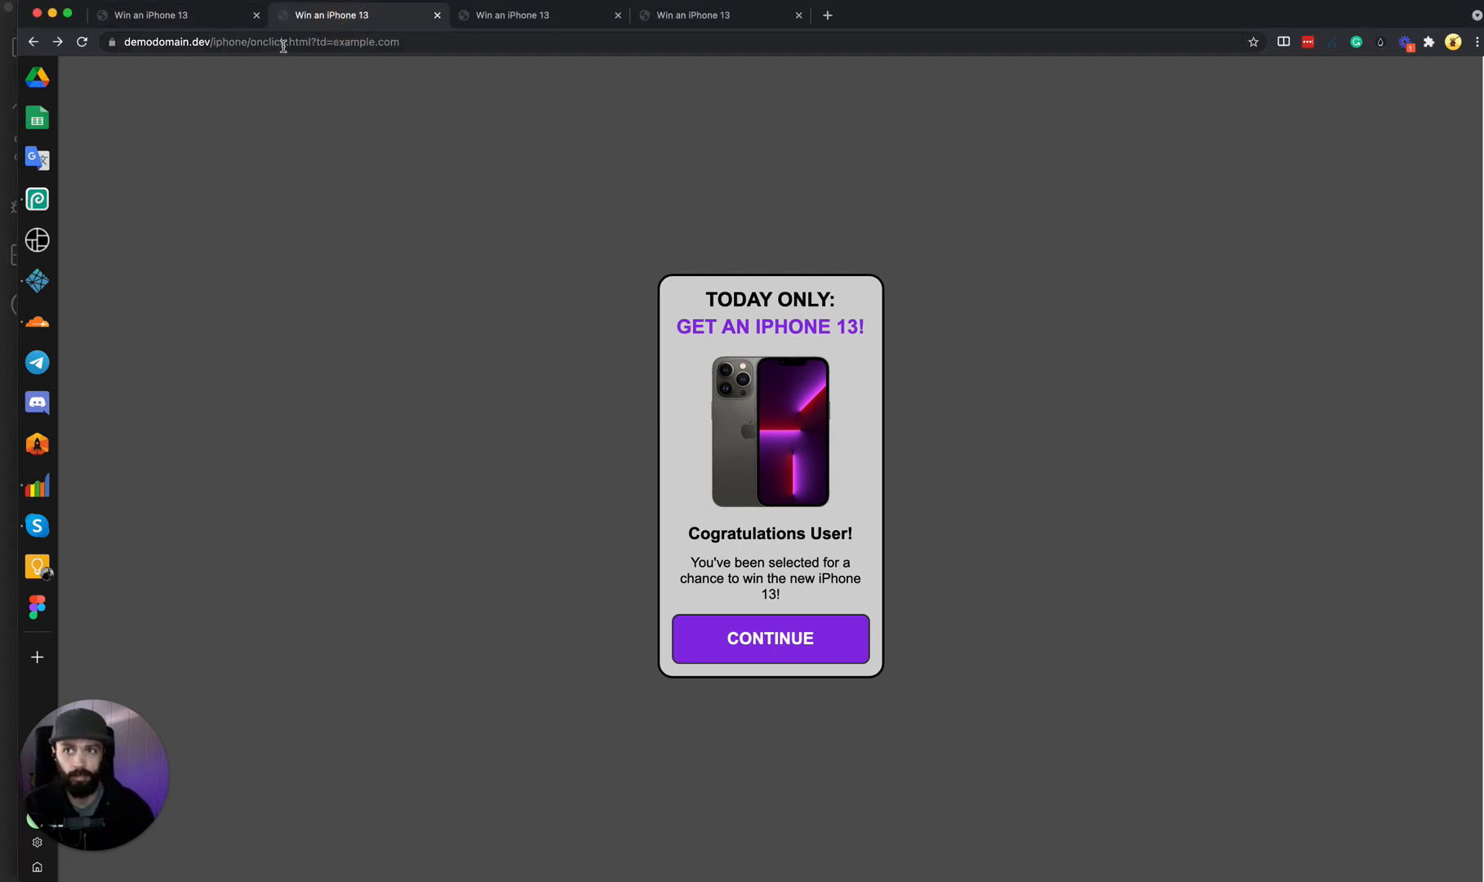
pyautogui.click(516, 15)
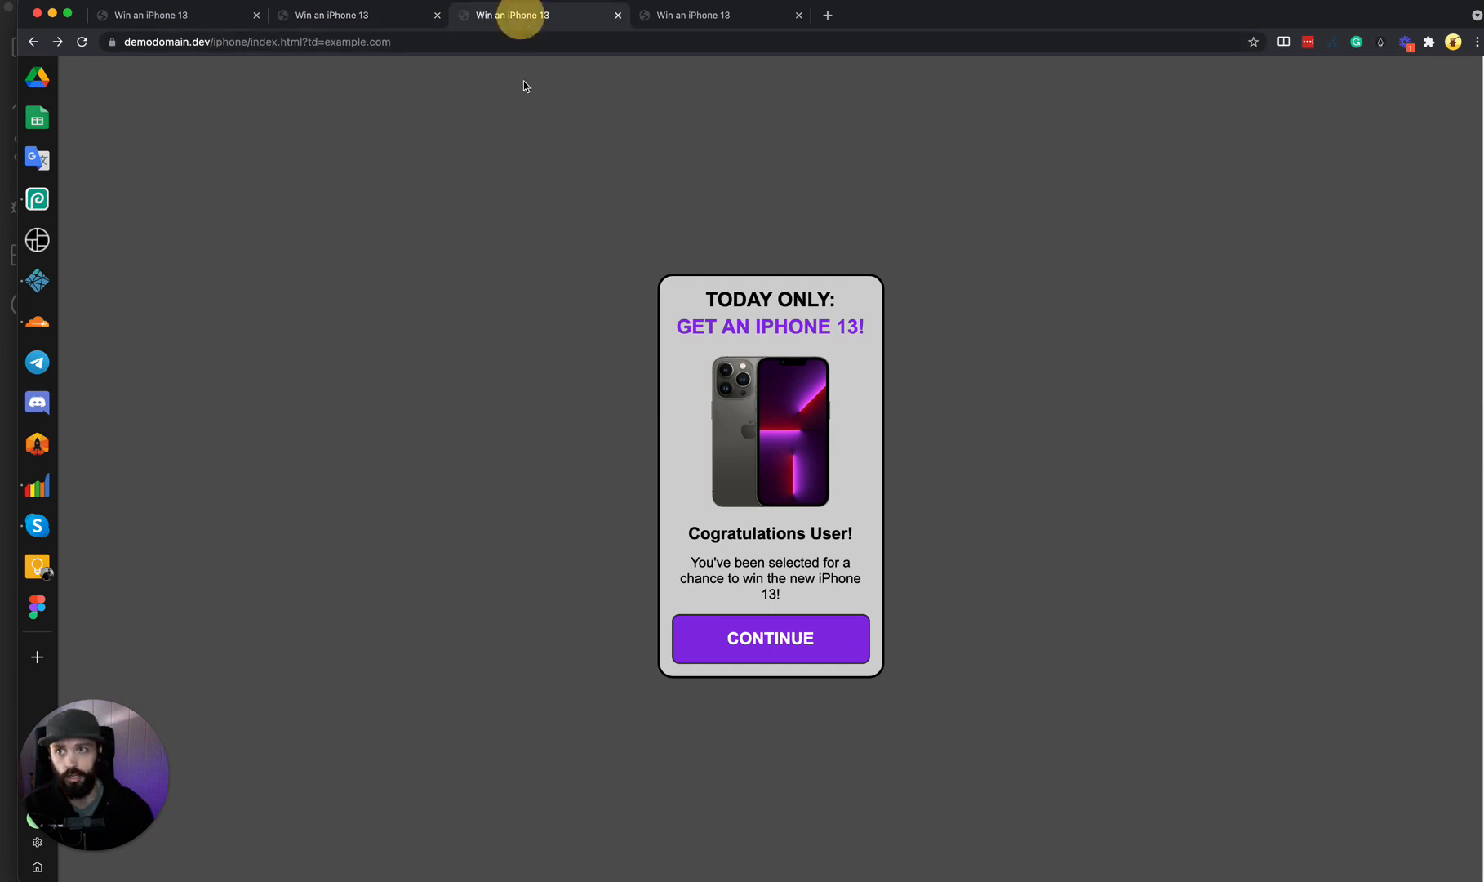
pyautogui.moveTo(551, 228)
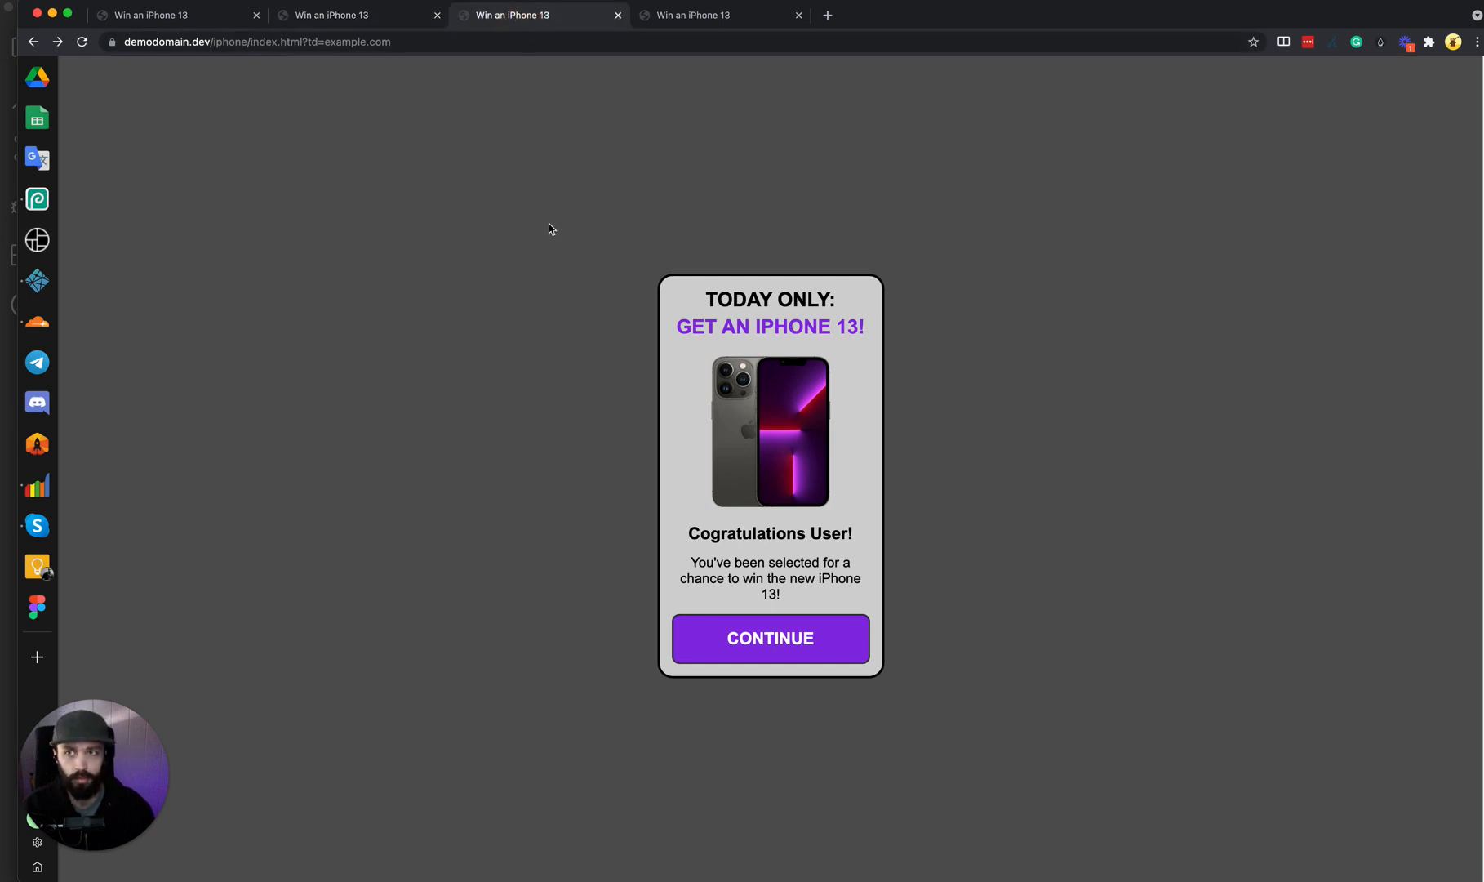
pyautogui.moveTo(560, 209)
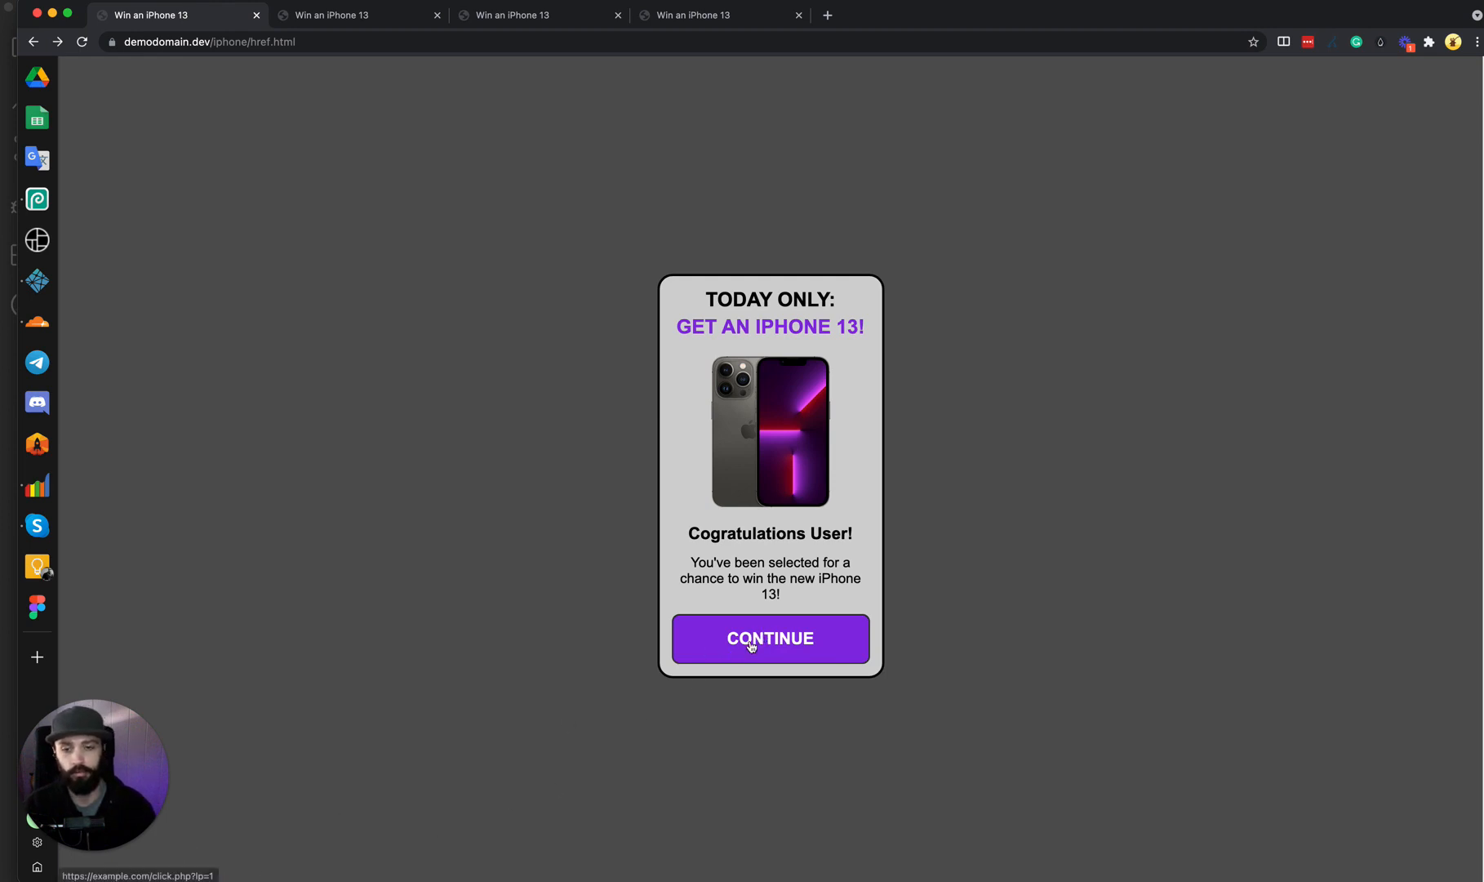
pyautogui.click(769, 638)
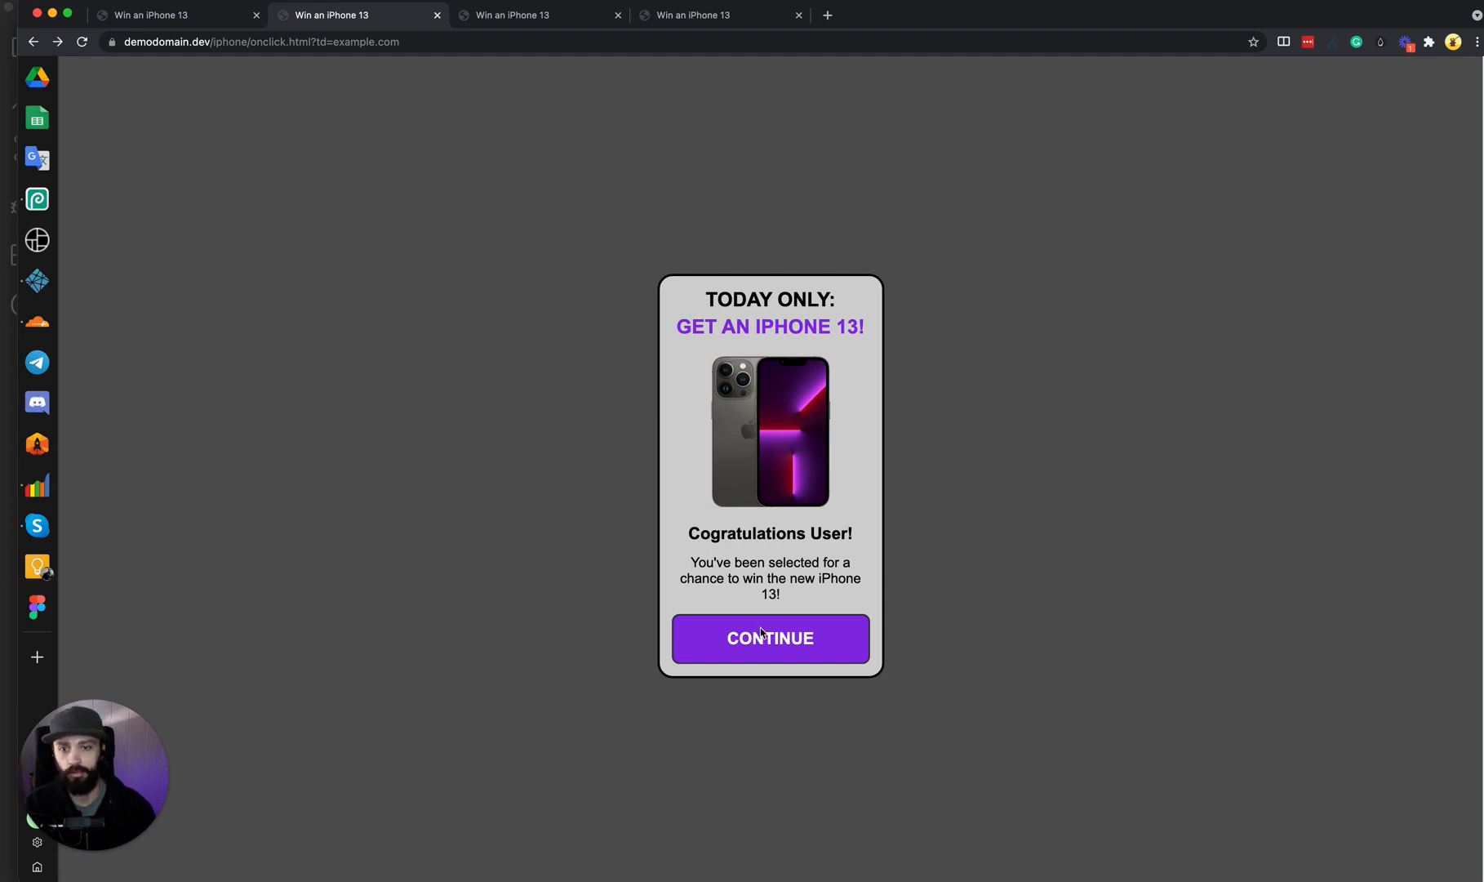
pyautogui.moveTo(467, 155)
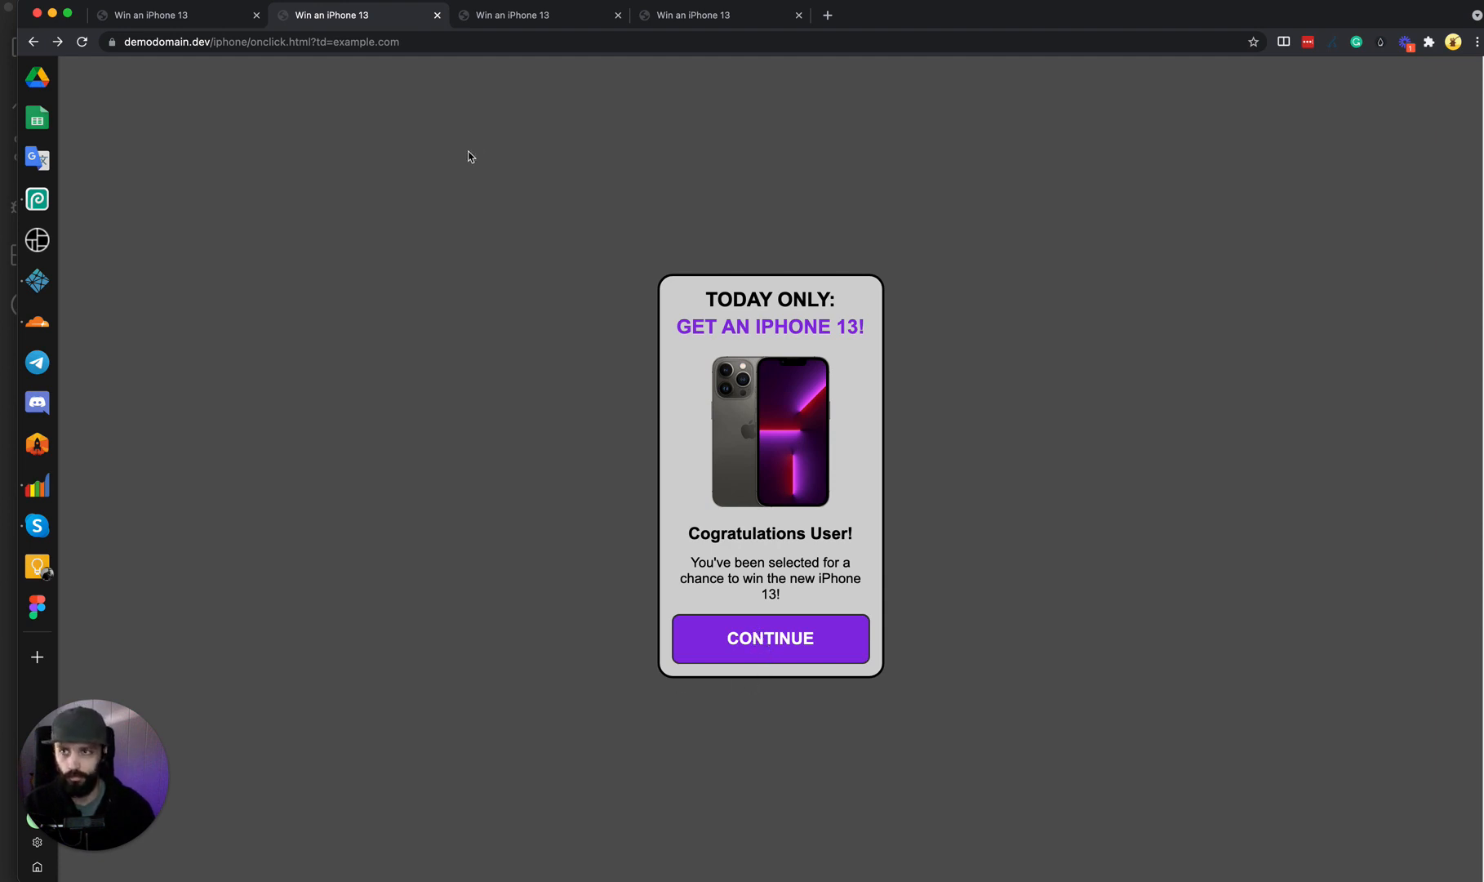
pyautogui.moveTo(694, 631)
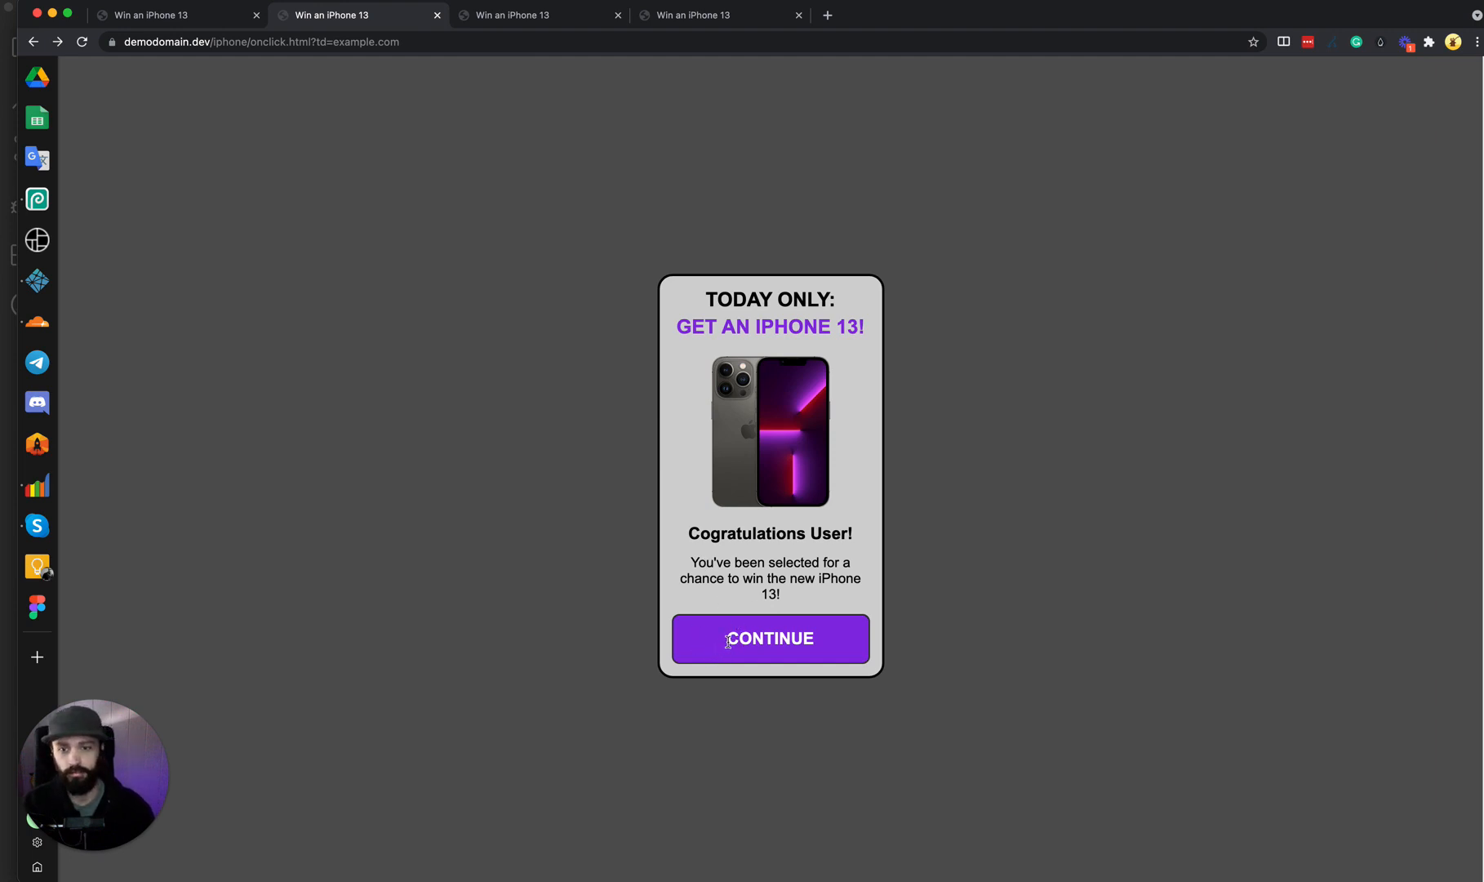
pyautogui.moveTo(594, 431)
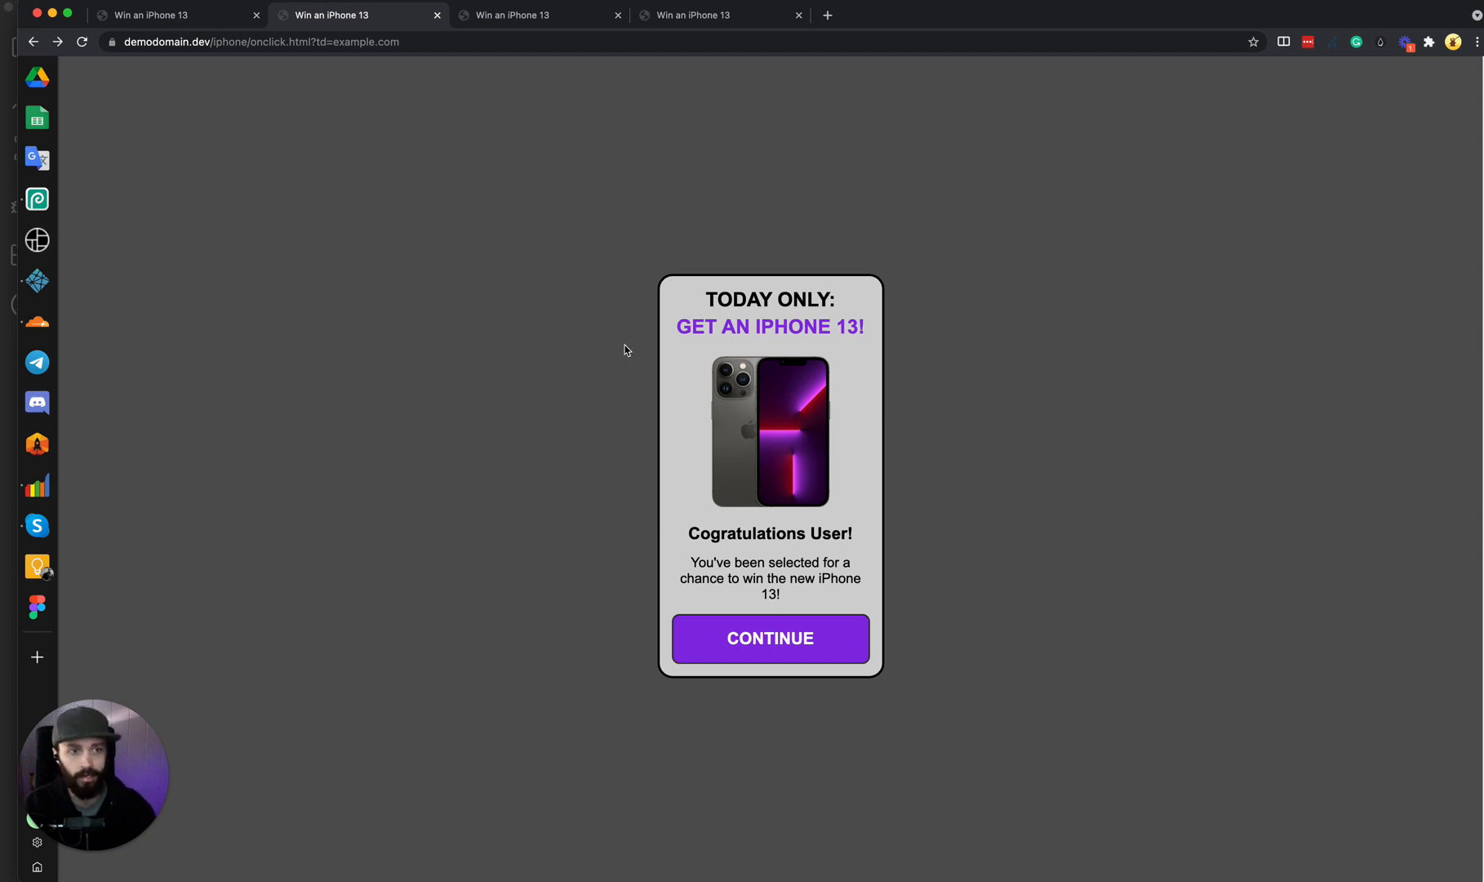
pyautogui.moveTo(431, 500)
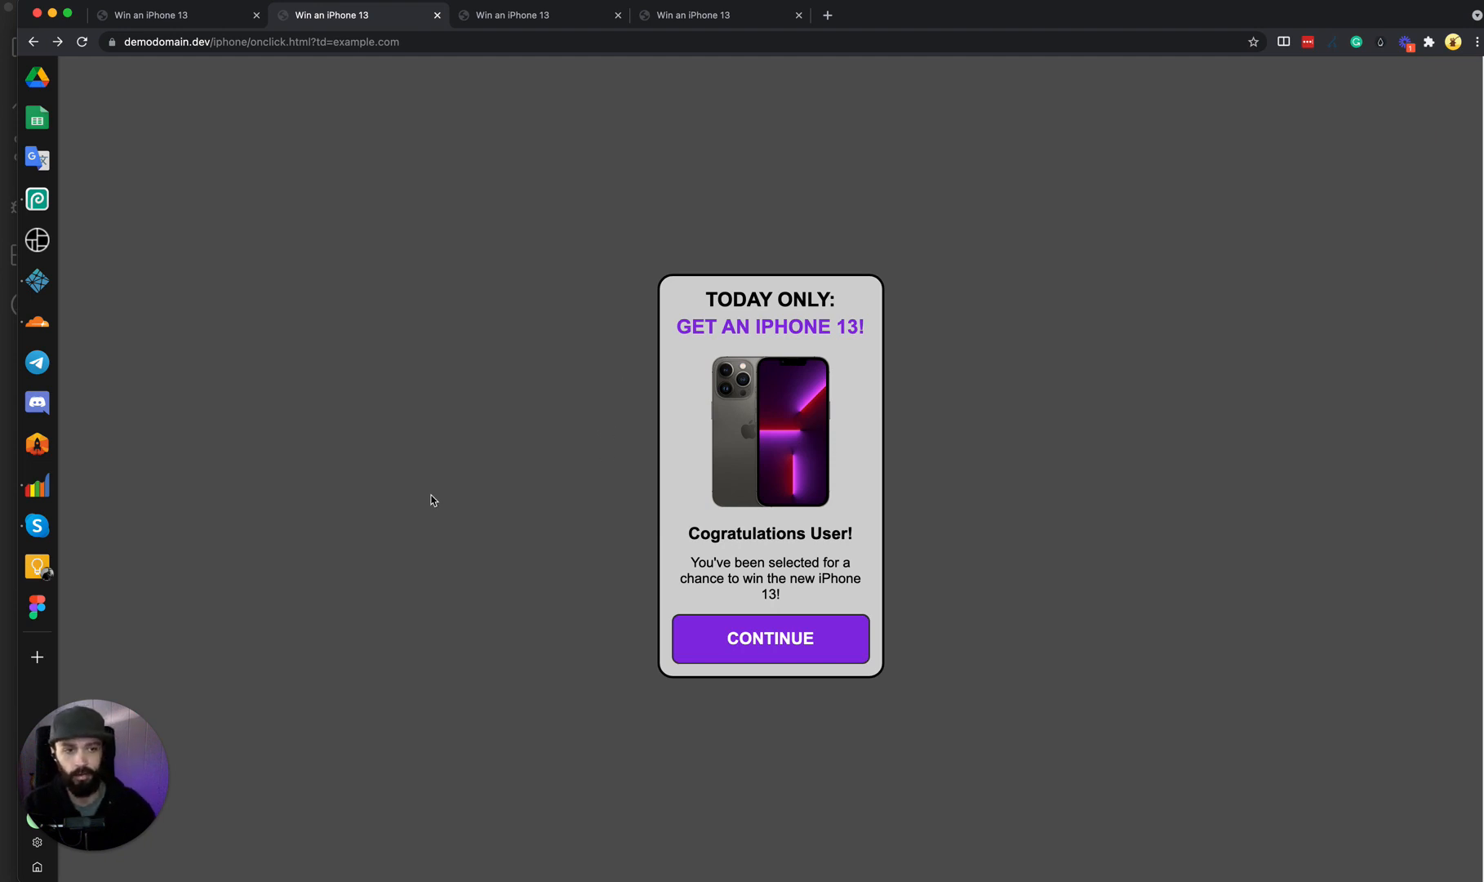
pyautogui.moveTo(746, 550)
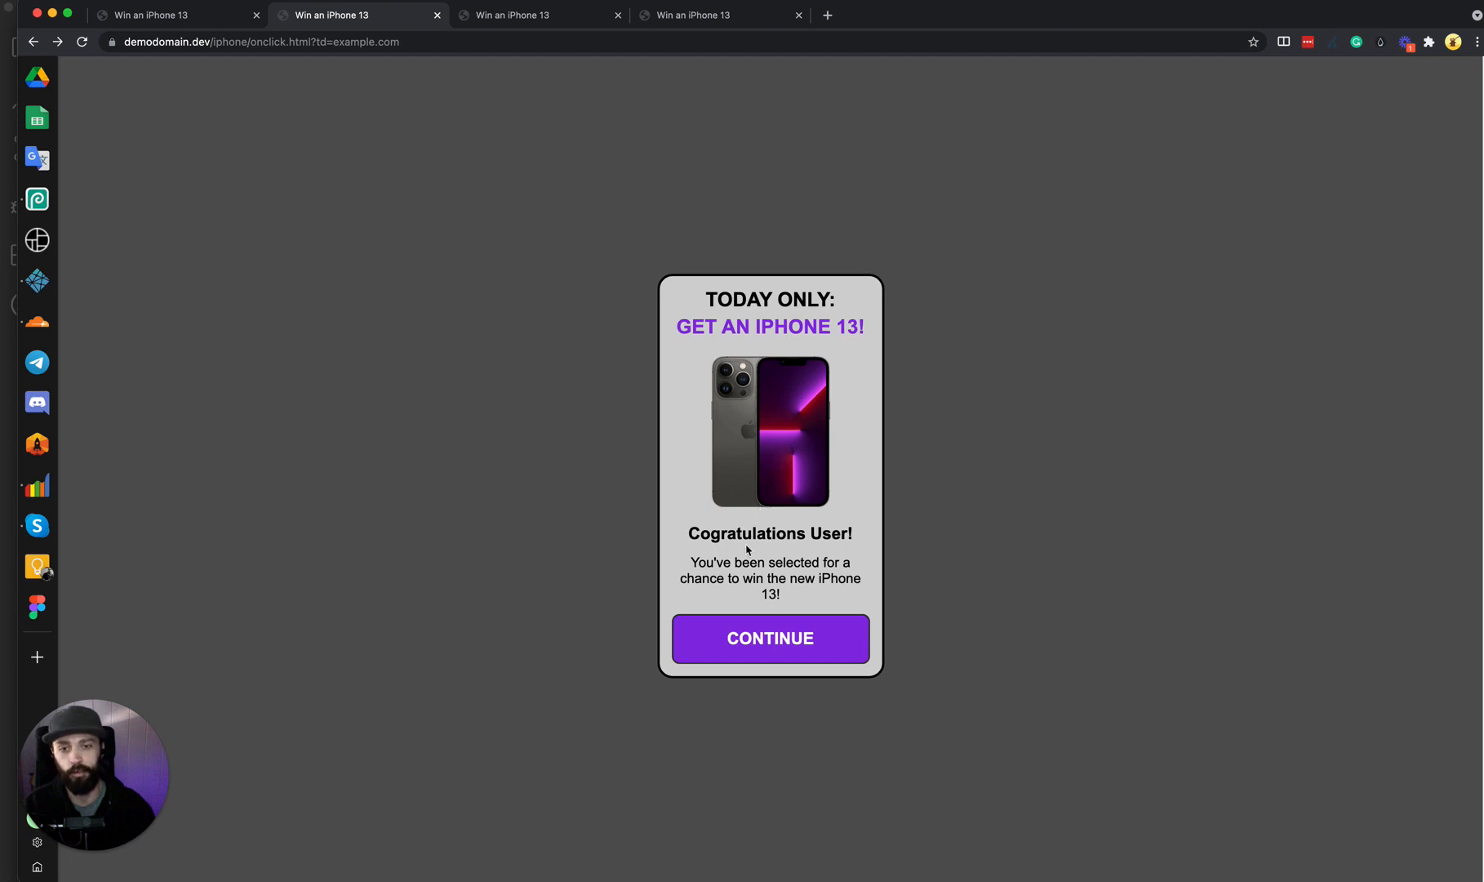
pyautogui.moveTo(245, 62)
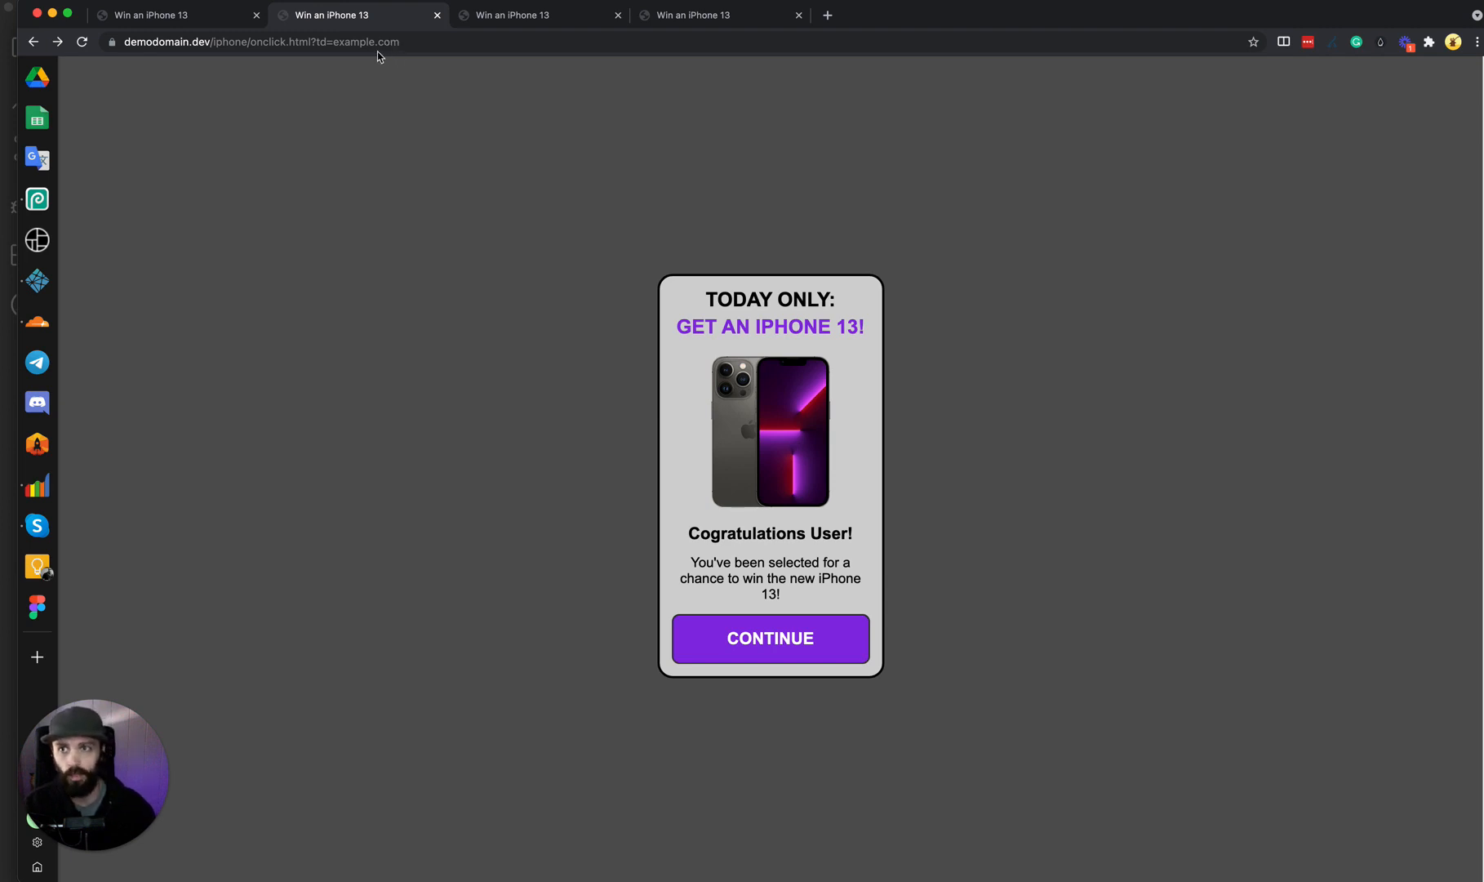
pyautogui.moveTo(288, 104)
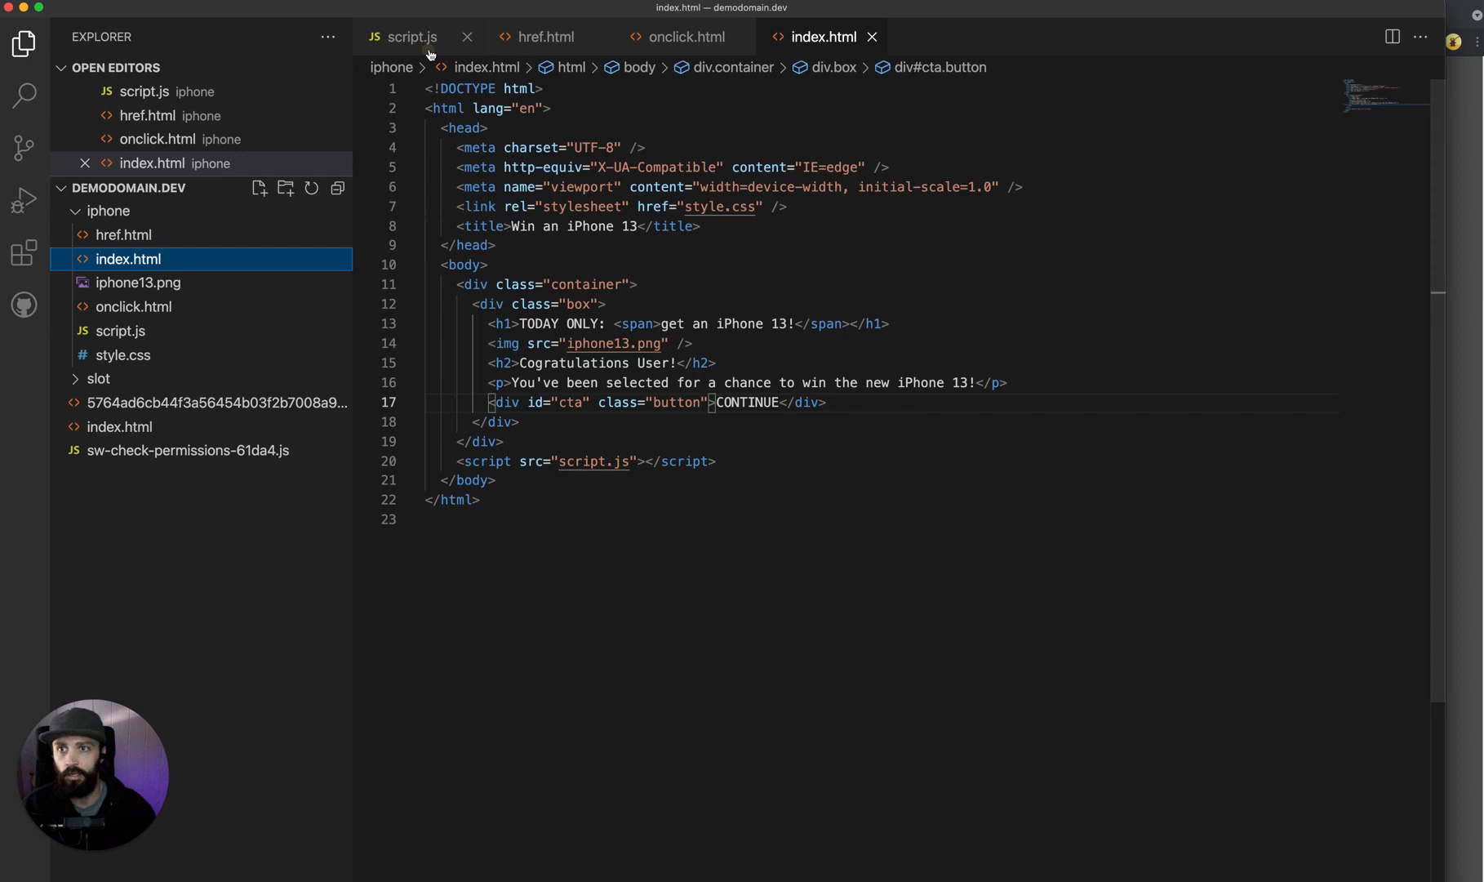
# Show script.js and select getURLParameter('td') in the go() redirect URL line.
pyautogui.click(411, 35)
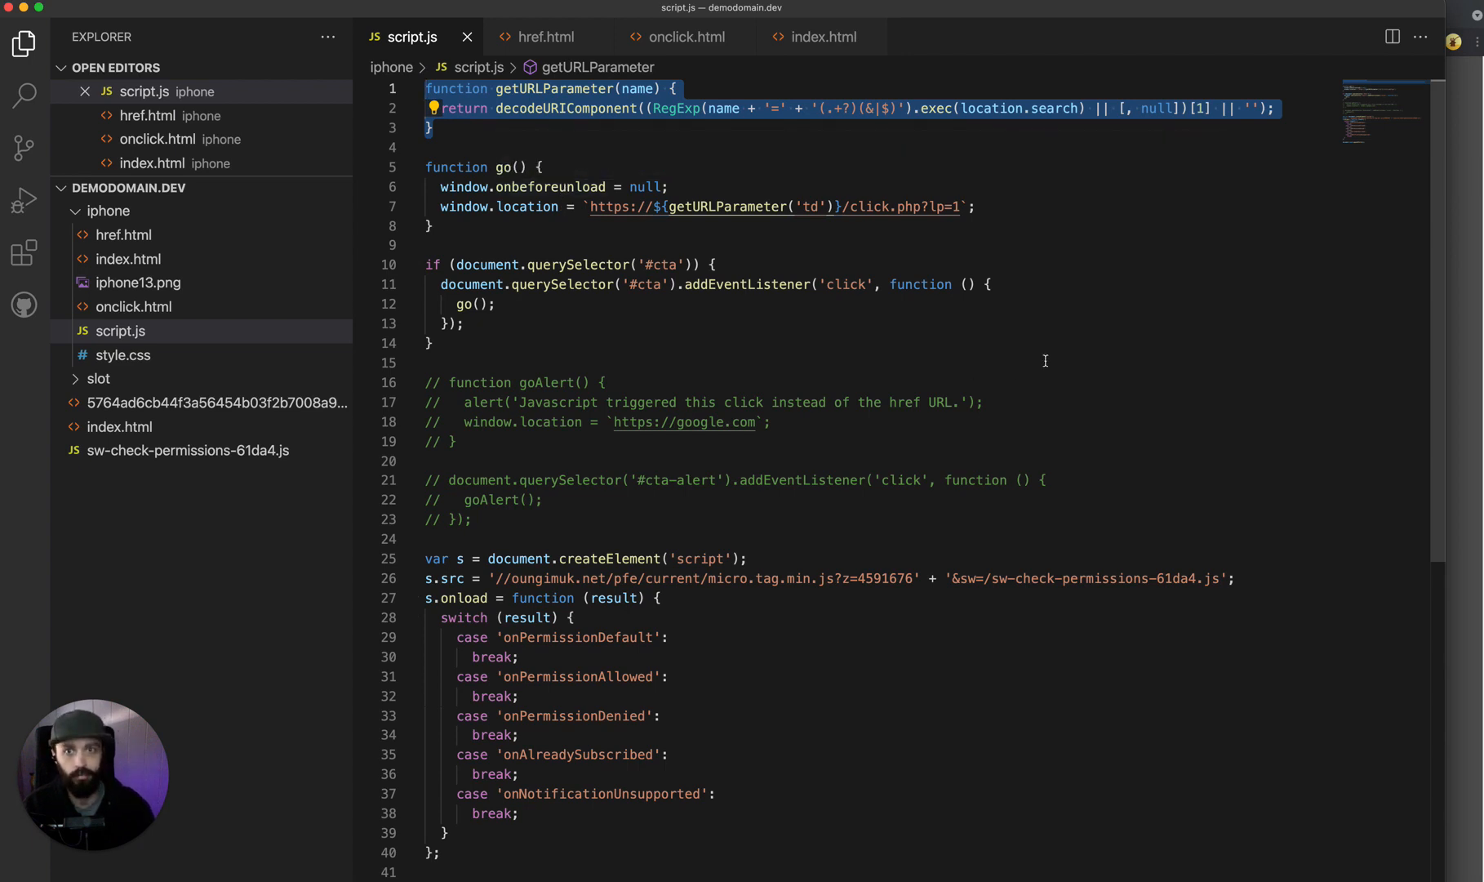
pyautogui.moveTo(720, 205)
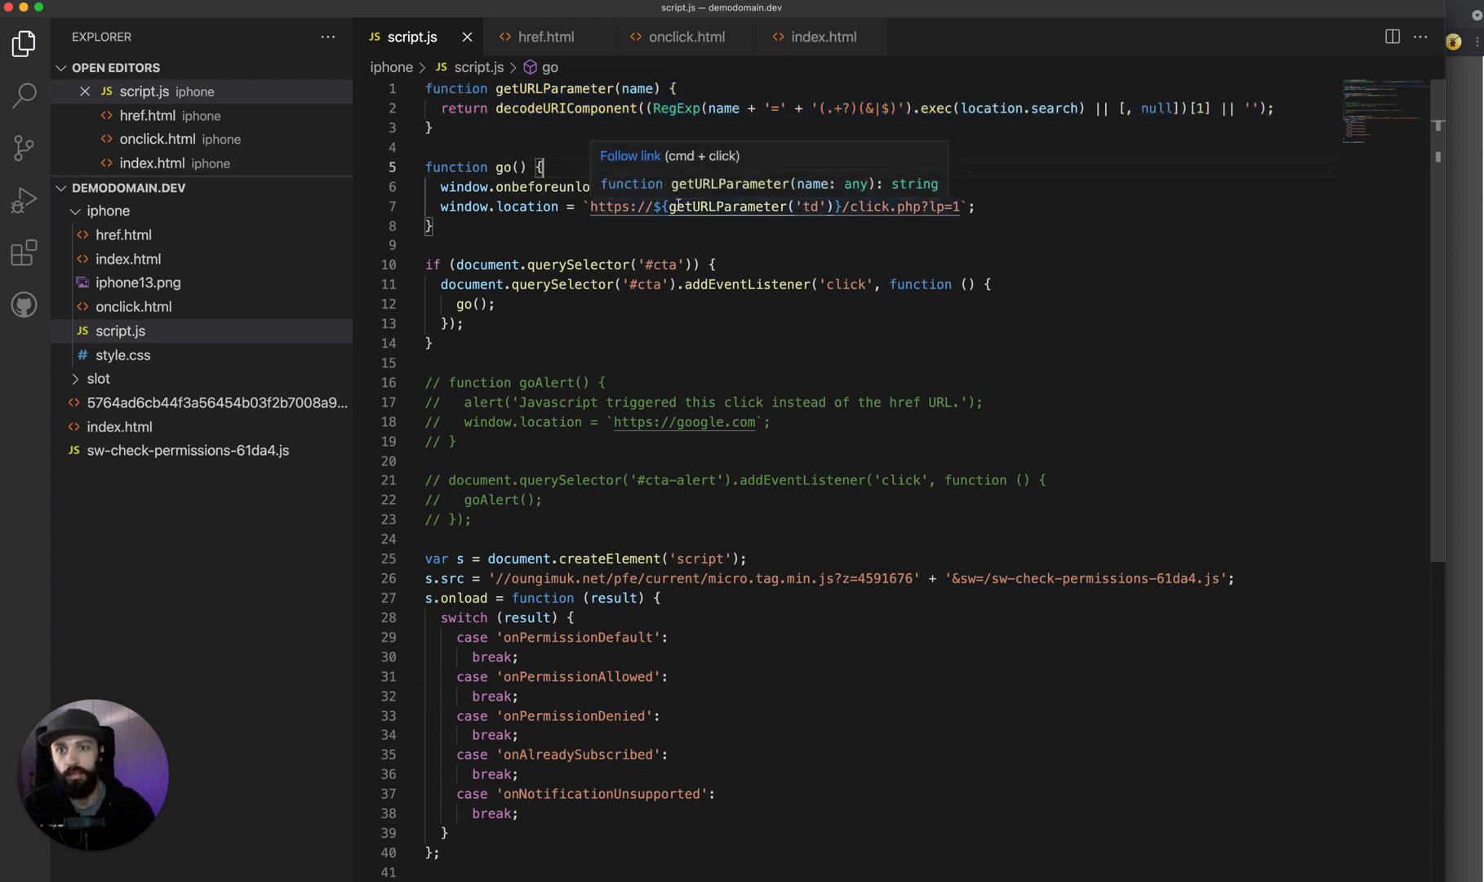
pyautogui.doubleClick(810, 206)
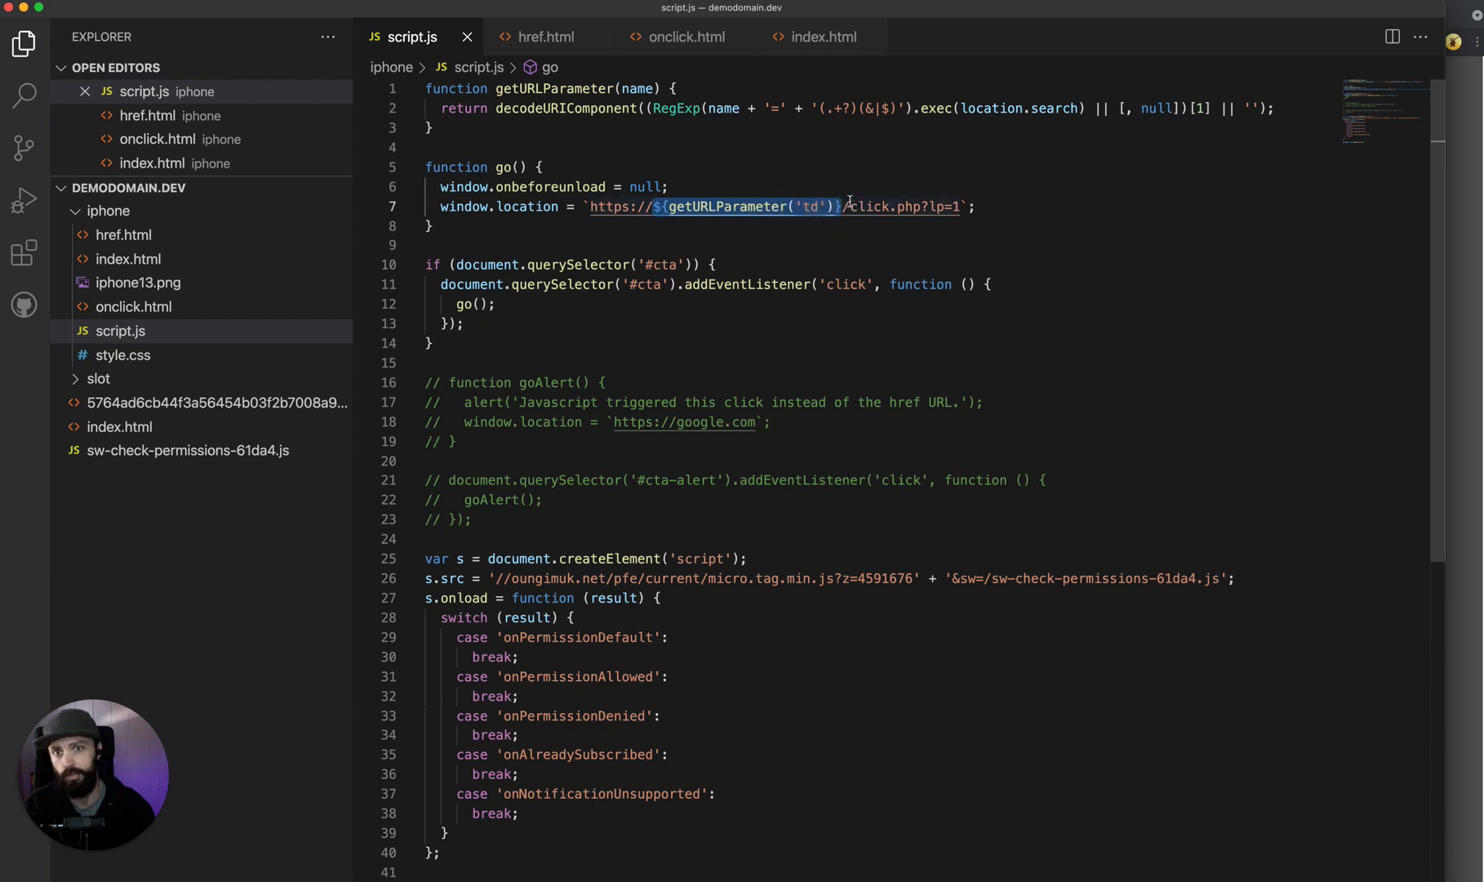
pyautogui.moveTo(934, 205)
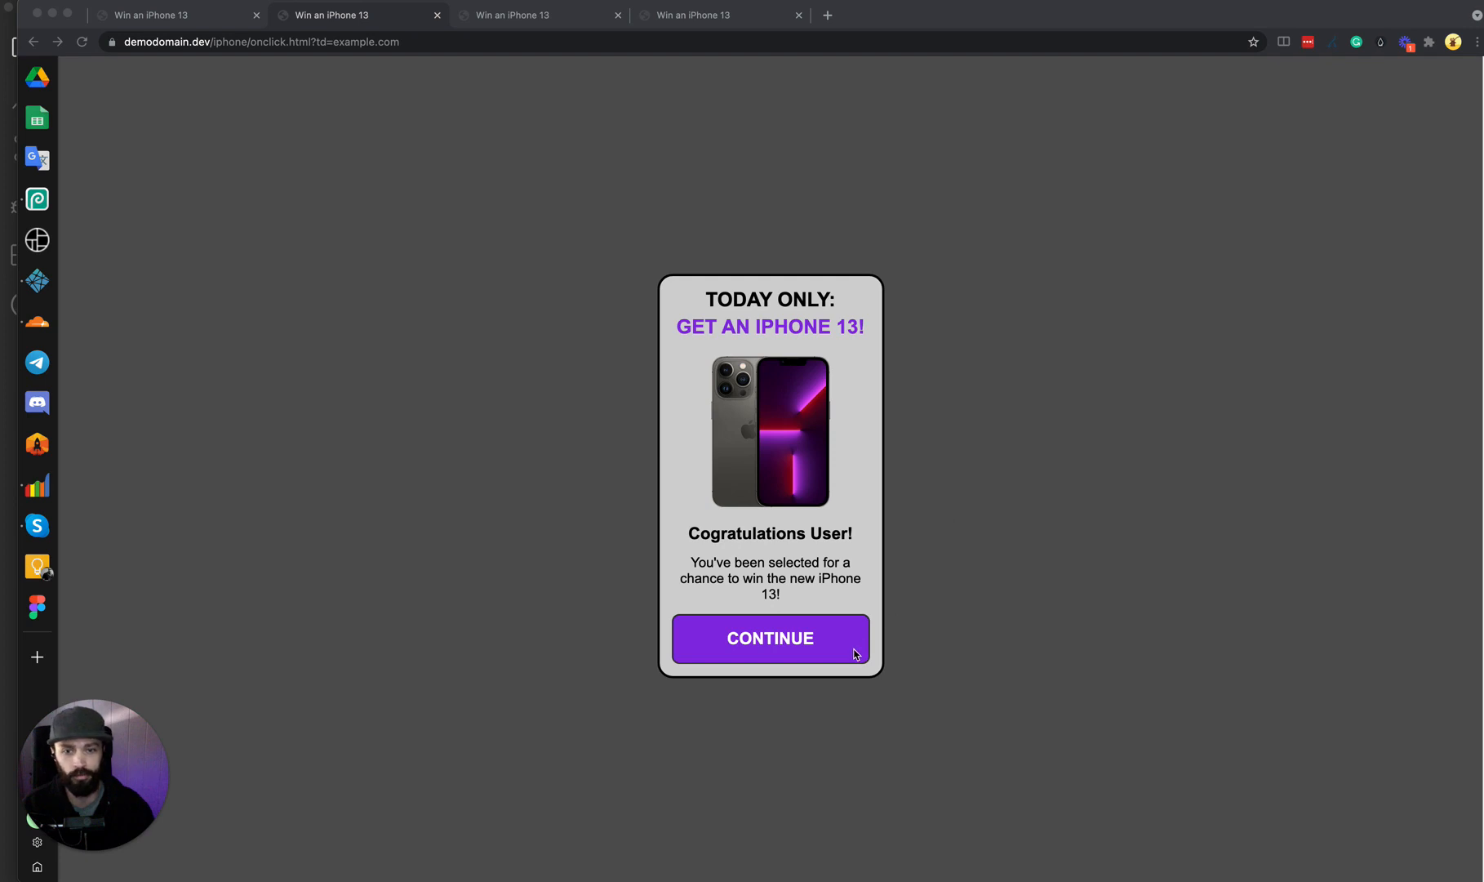
pyautogui.moveTo(854, 648)
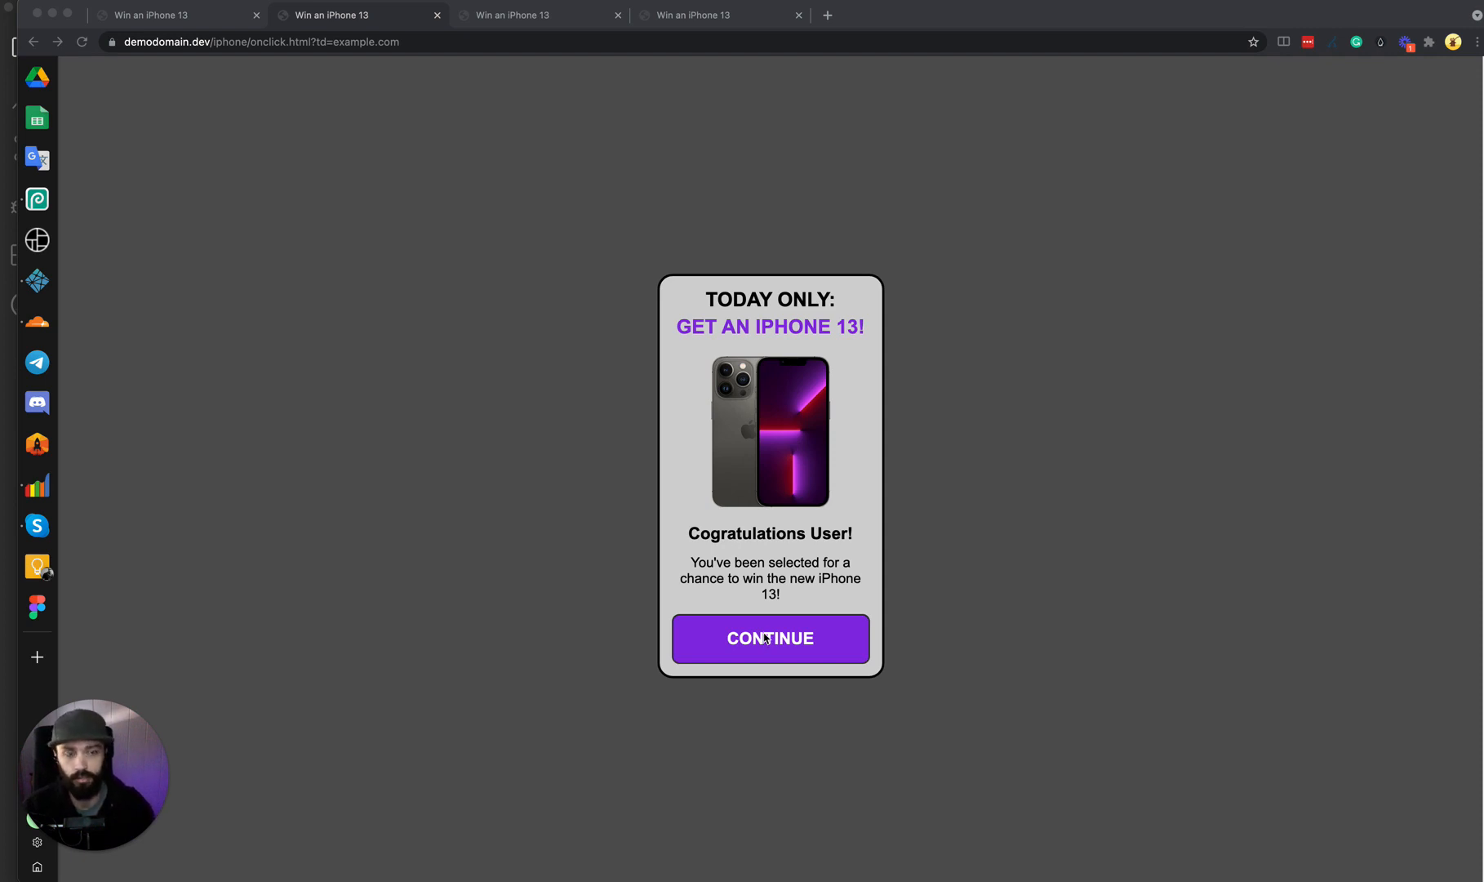
pyautogui.moveTo(784, 617)
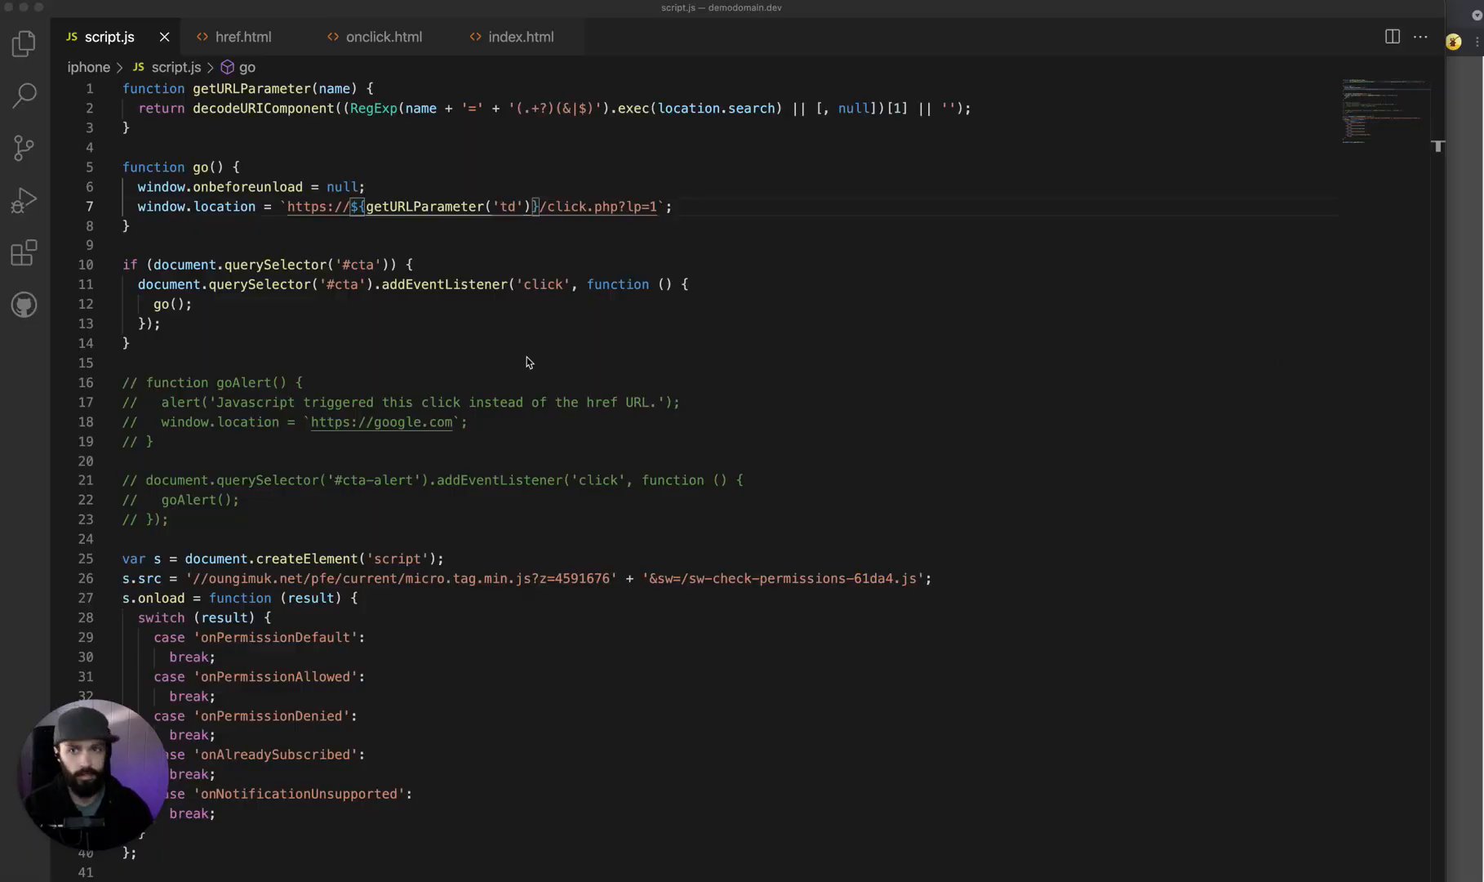
pyautogui.moveTo(527, 329)
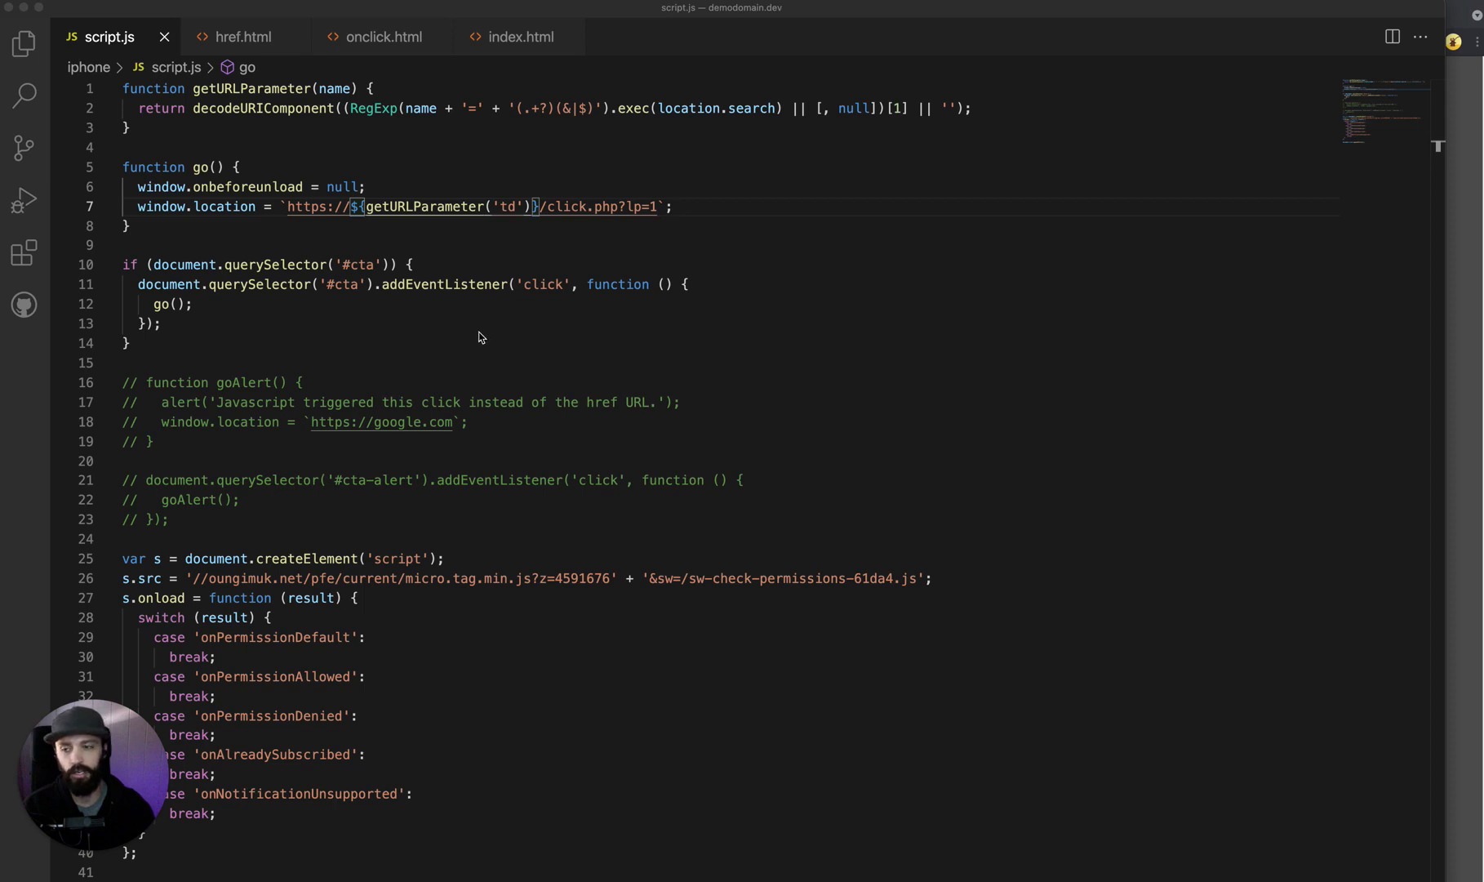
pyautogui.moveTo(379, 191)
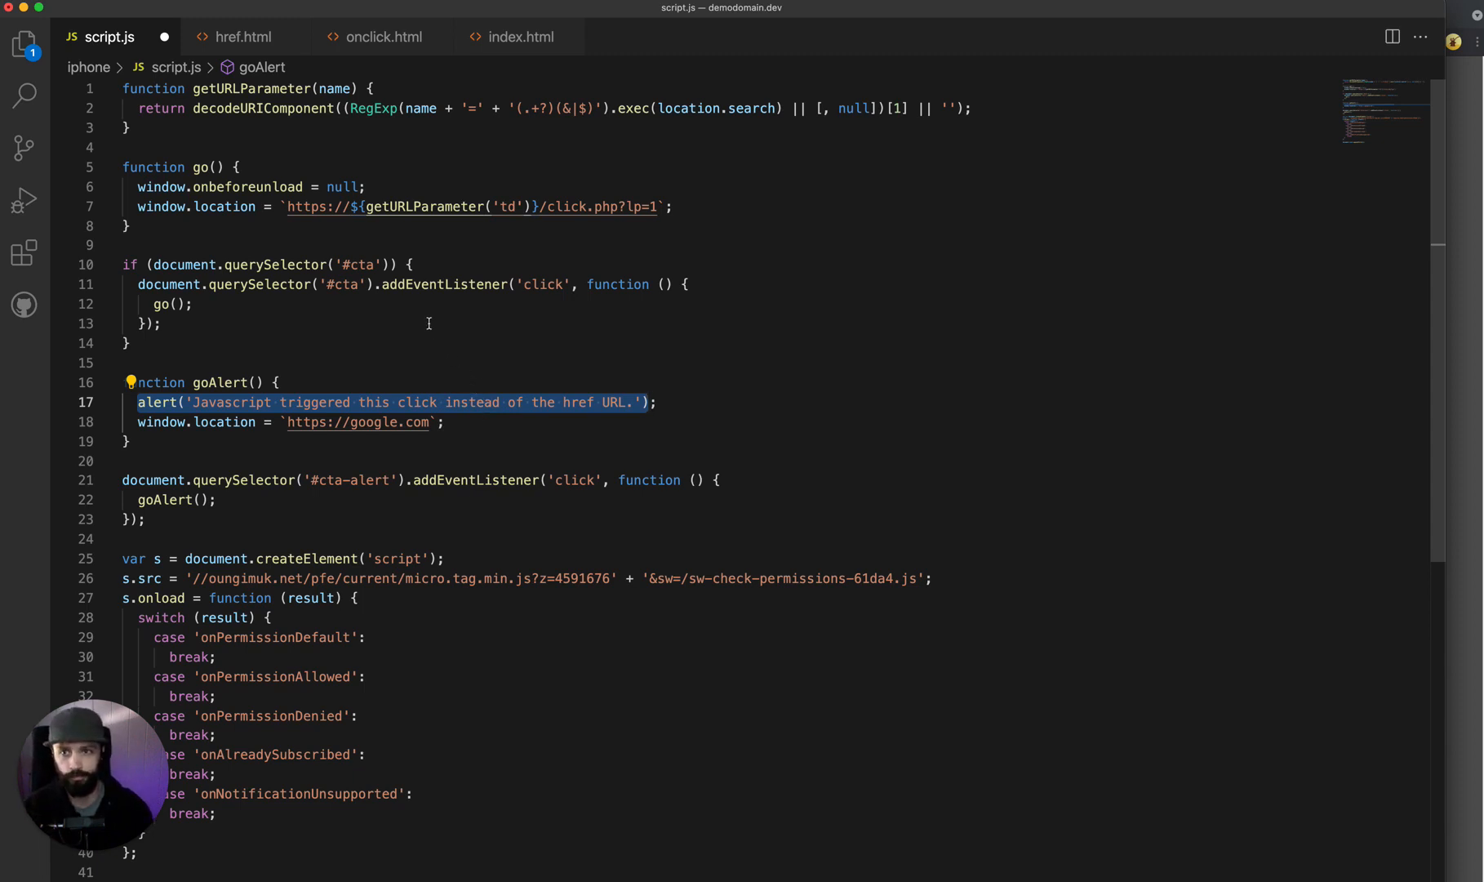
# Add event.preventDefault(); inside the #cta-alert click listener before goAlert().
pyautogui.write('event.preventDefault();')
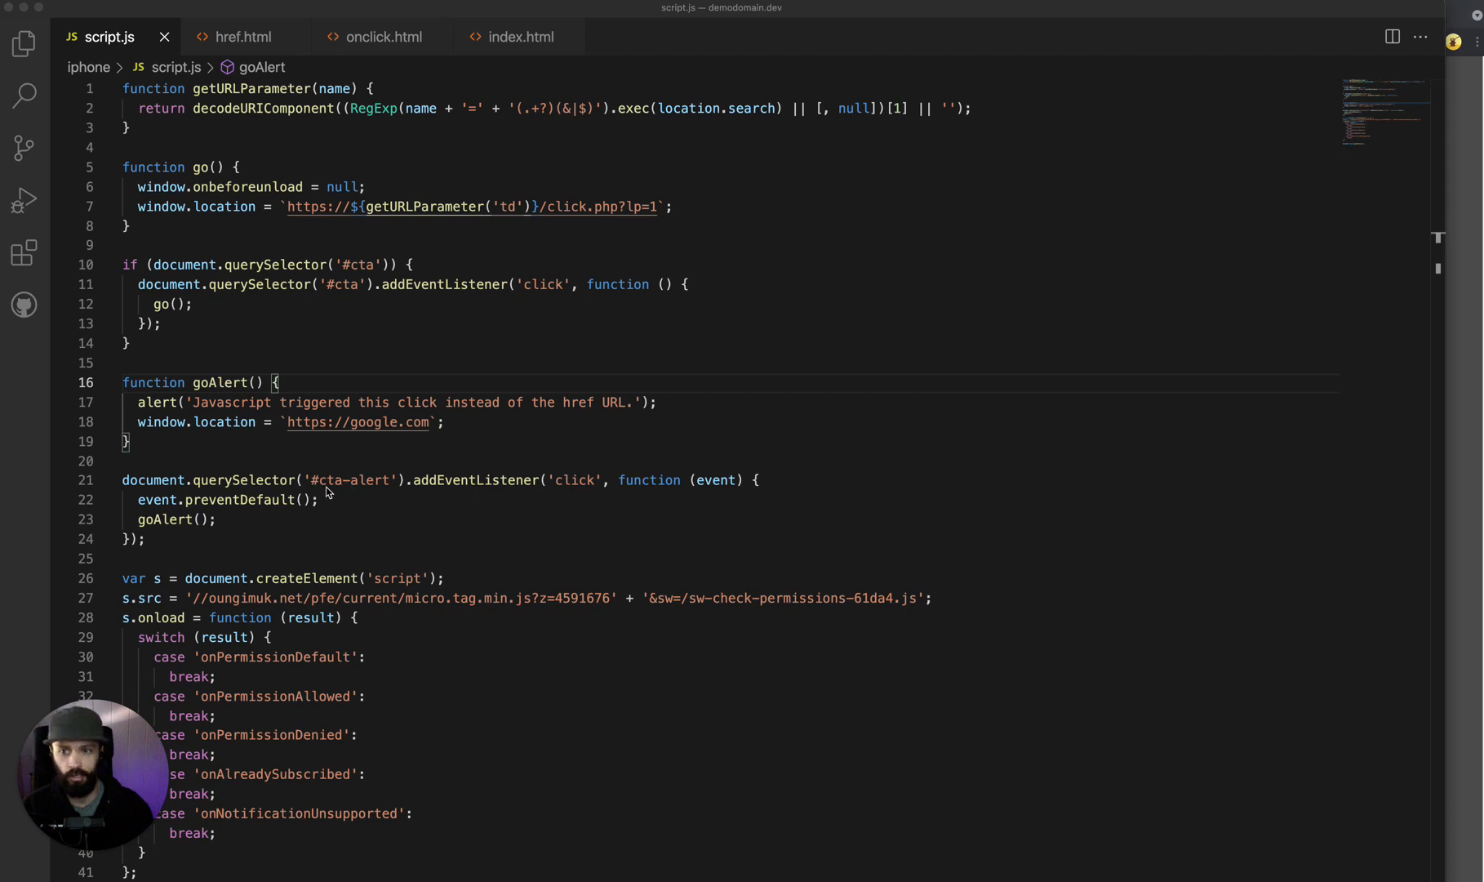
pyautogui.moveTo(387, 490)
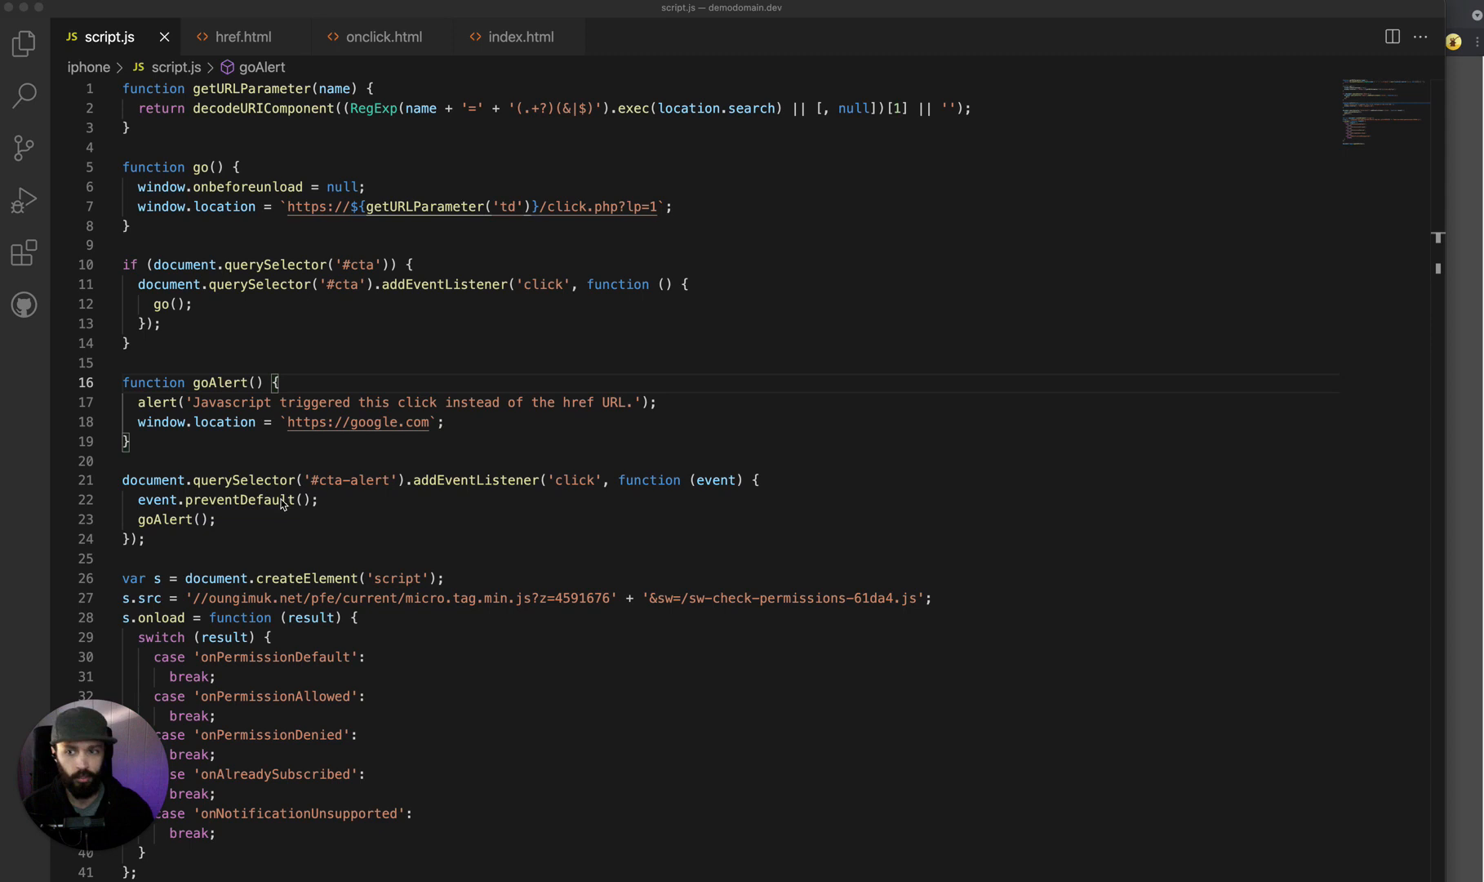
pyautogui.moveTo(186, 537)
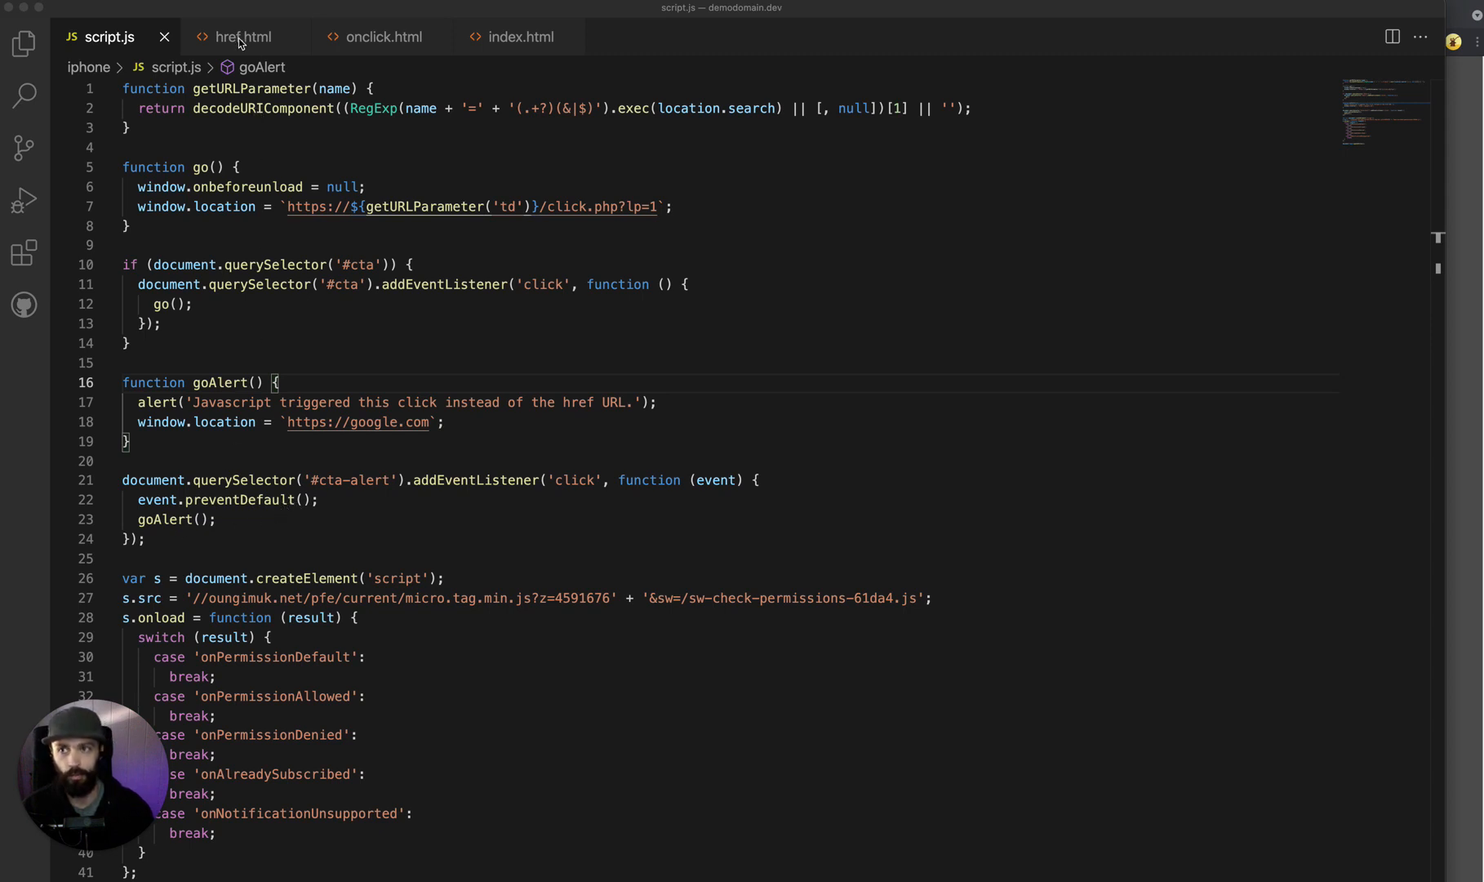
pyautogui.click(242, 35)
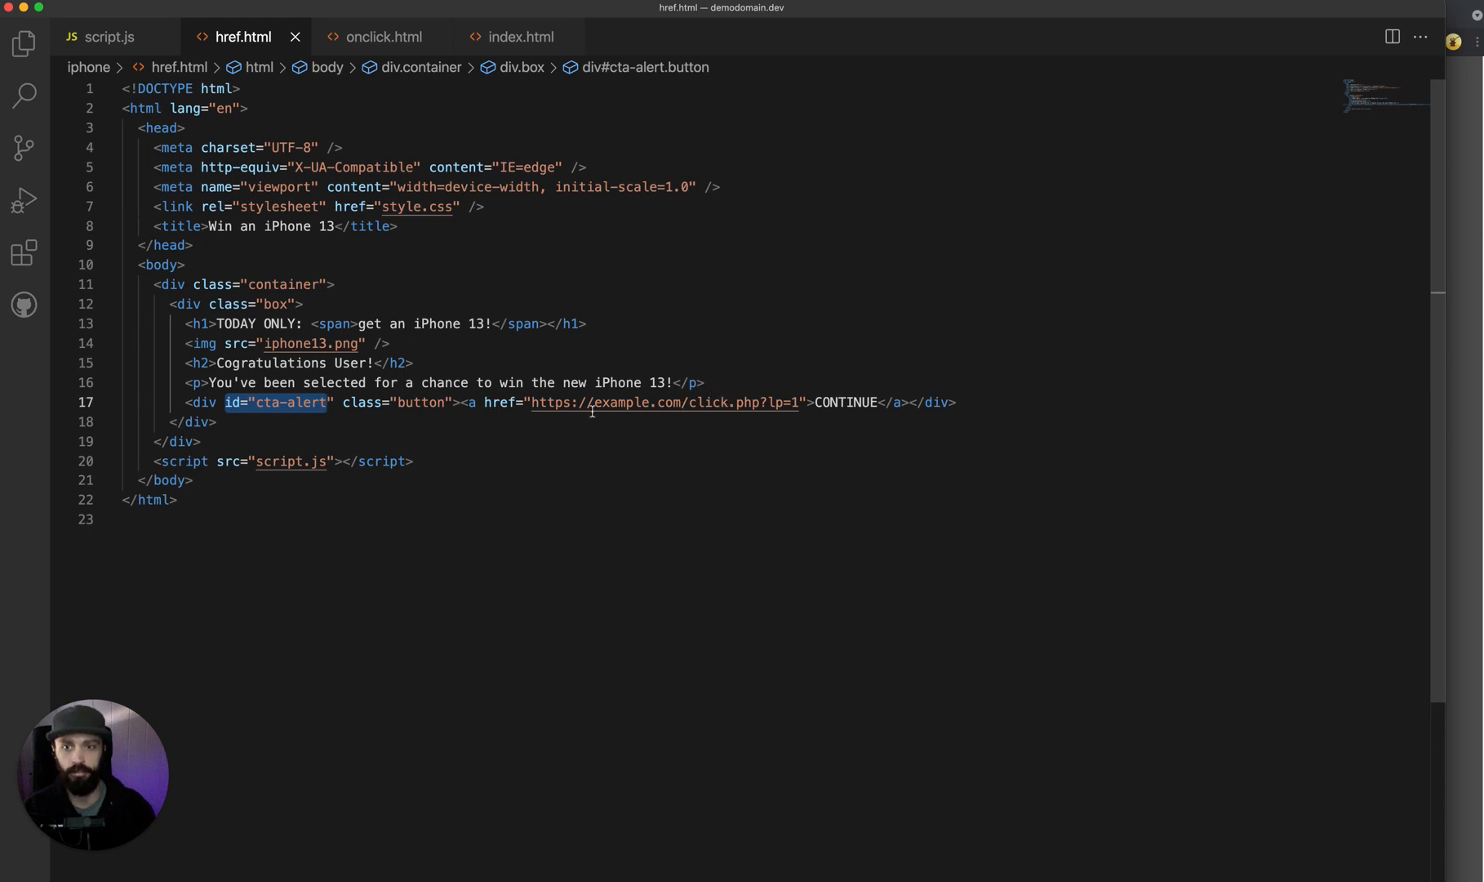
pyautogui.moveTo(648, 402)
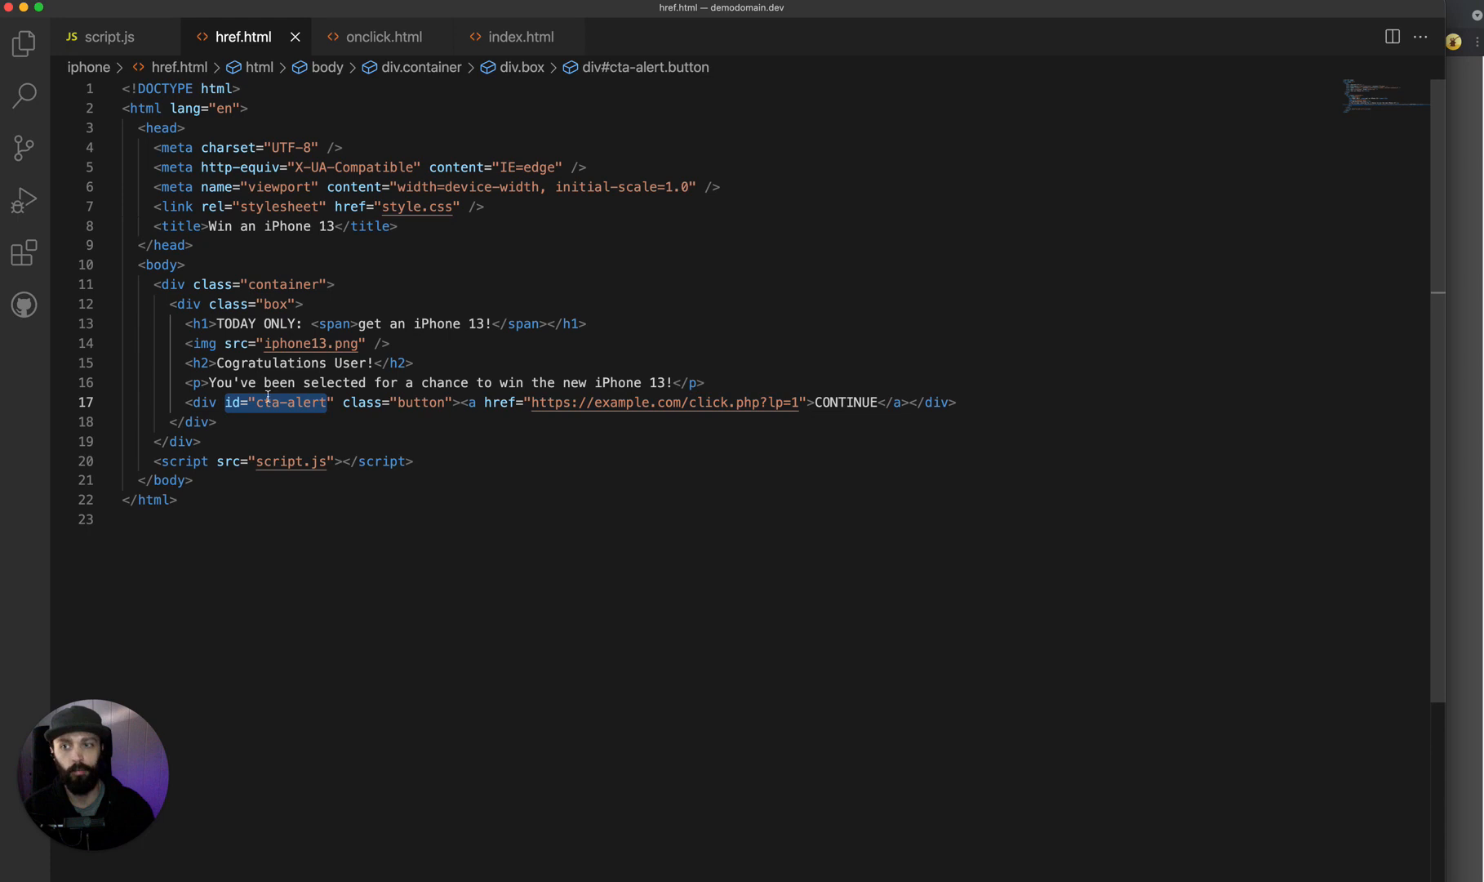
pyautogui.click(464, 402)
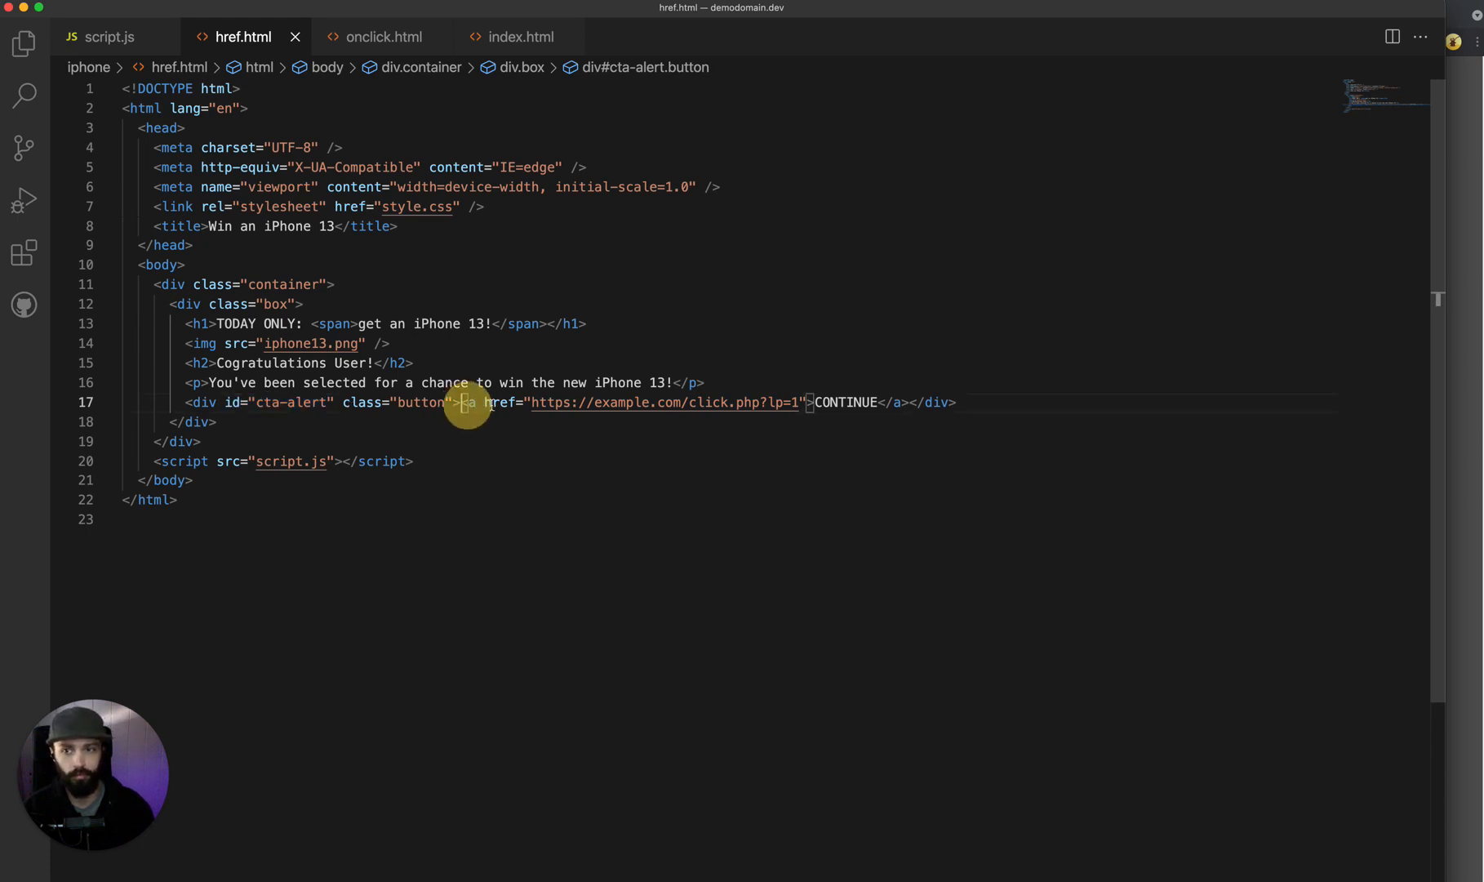
pyautogui.moveTo(462, 402); pyautogui.dragTo(811, 401)
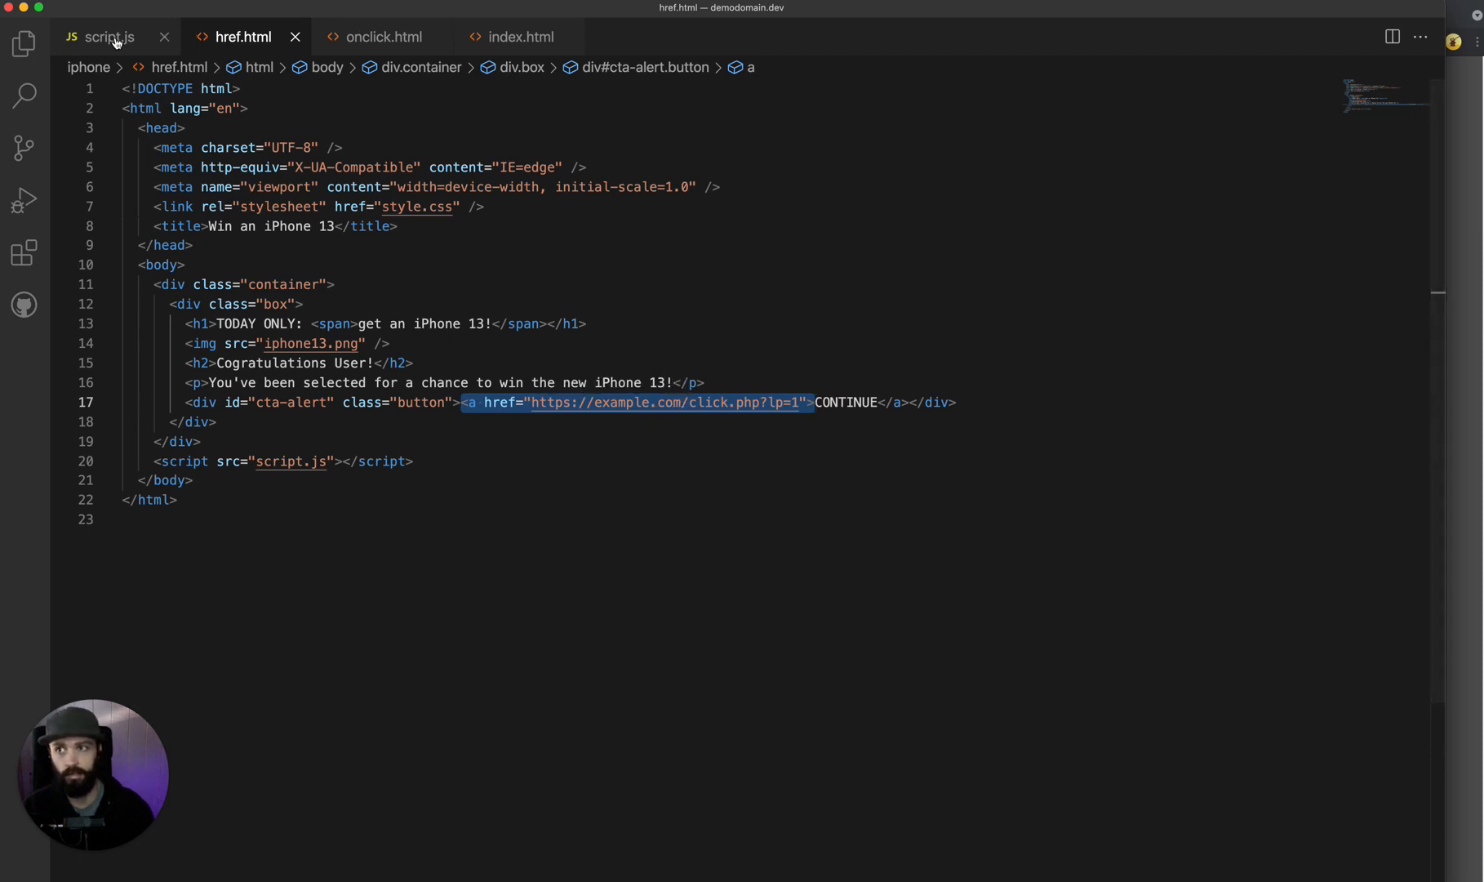
pyautogui.click(109, 38)
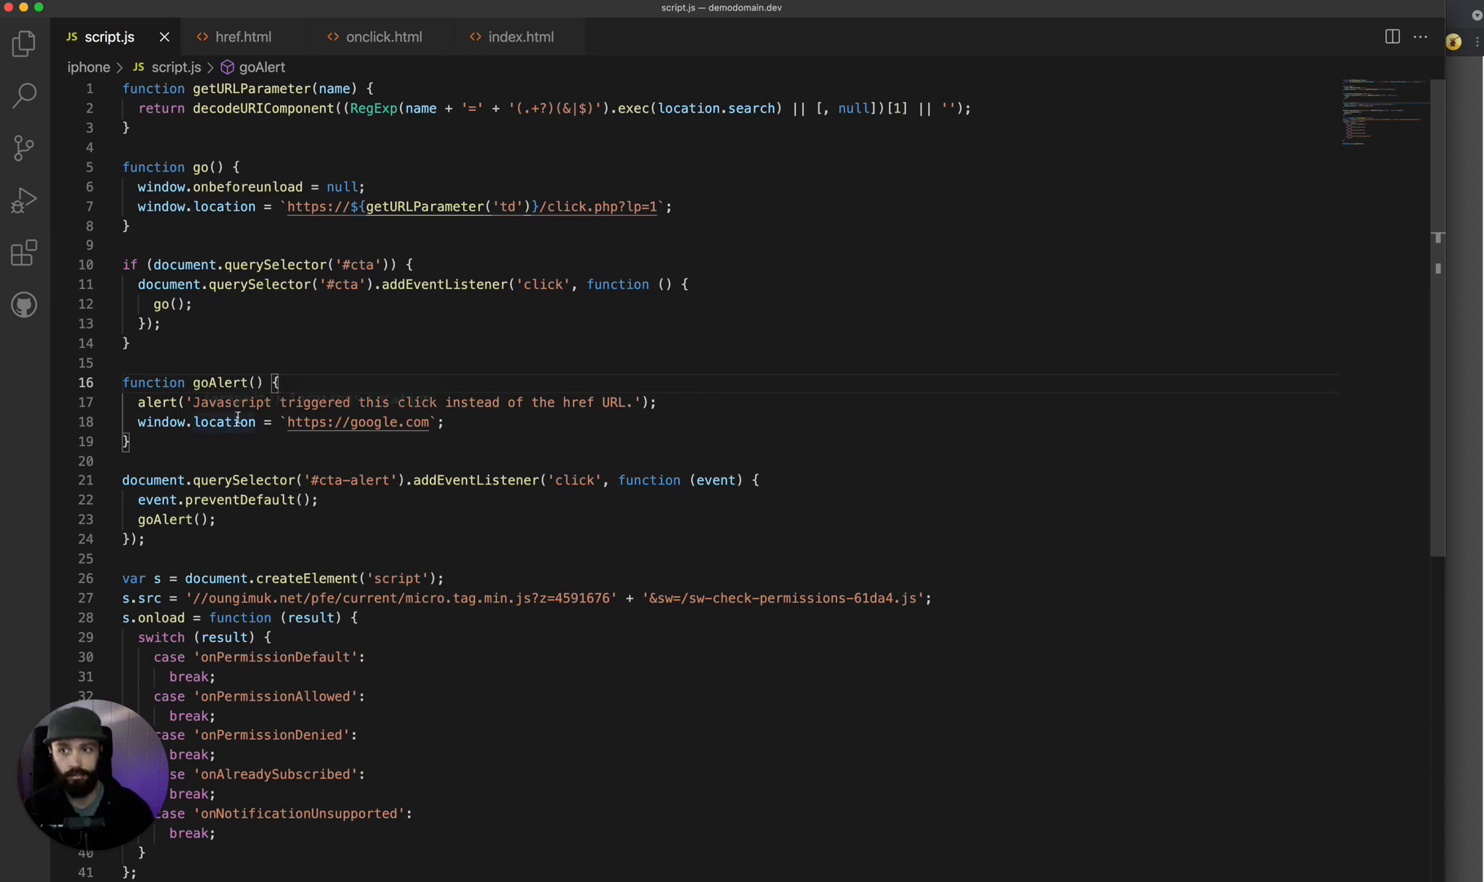
pyautogui.moveTo(358, 421)
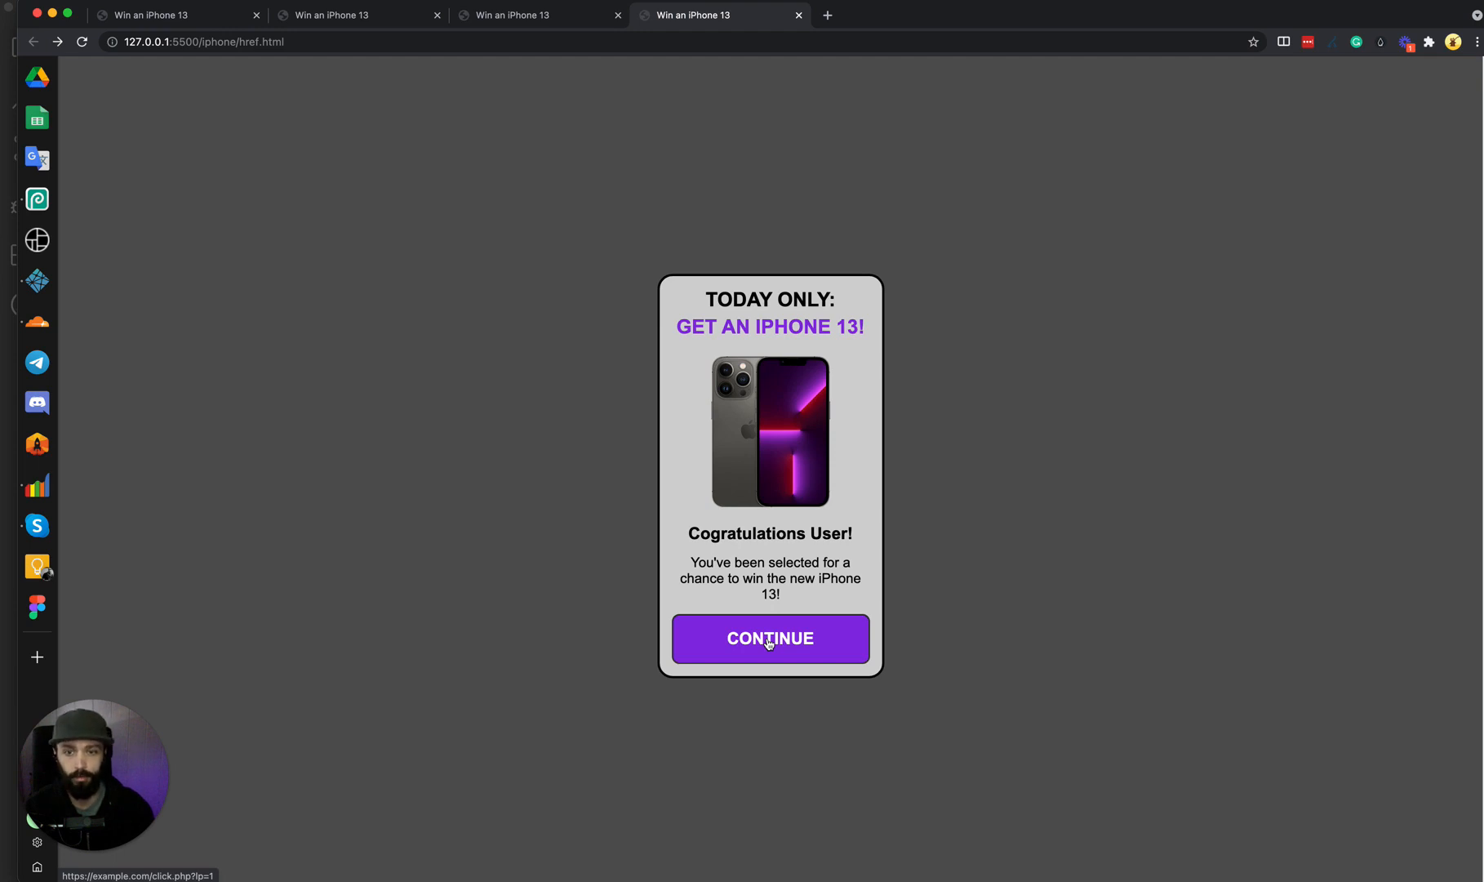
# Trigger CONTINUE on href.html, dismiss the alert, and land on google.com instead of example.com.
pyautogui.click(770, 637)
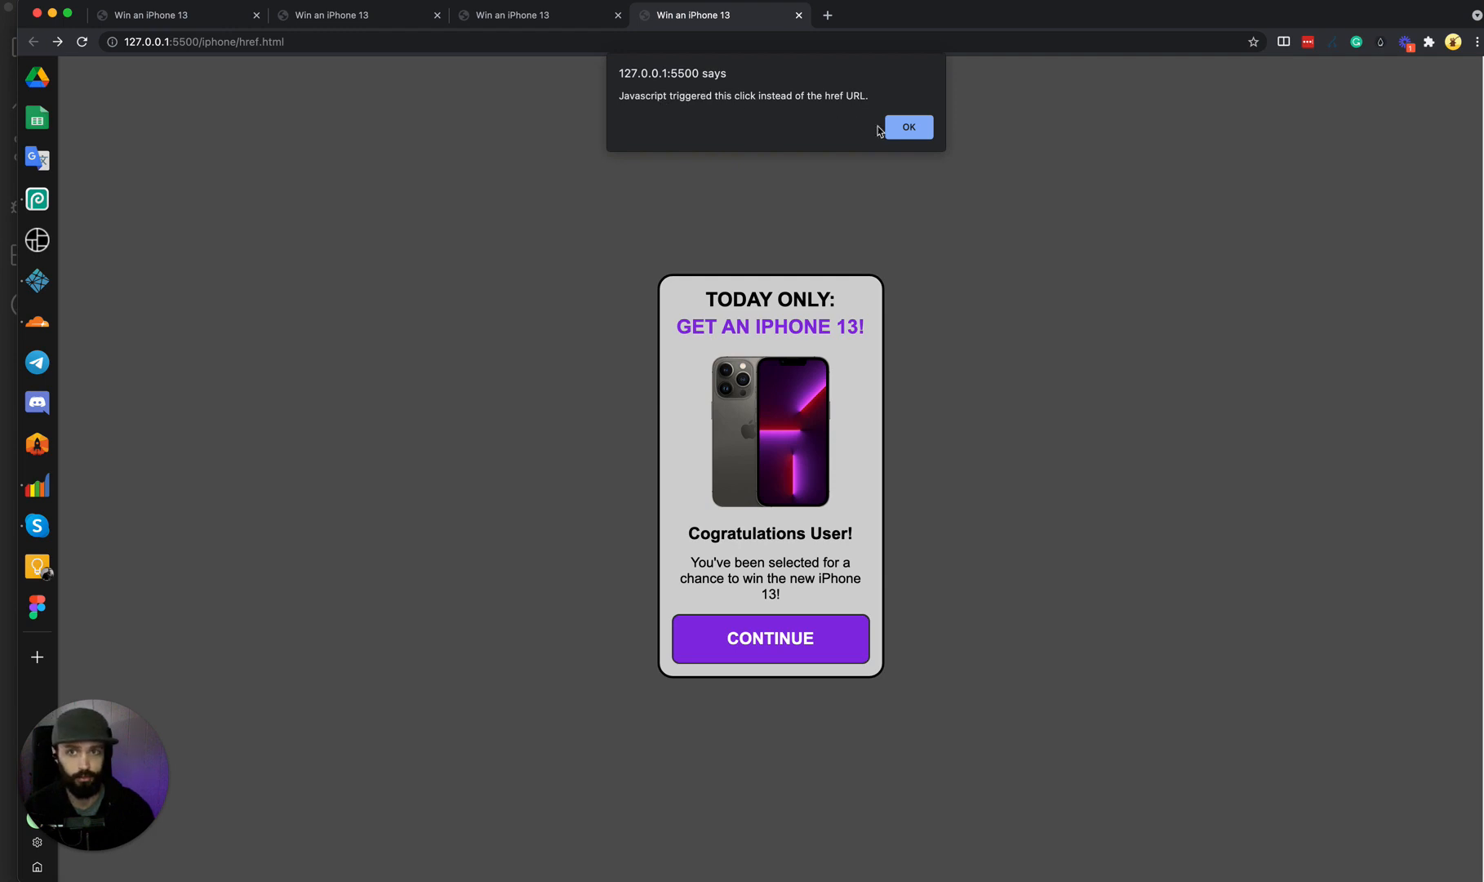
pyautogui.click(907, 127)
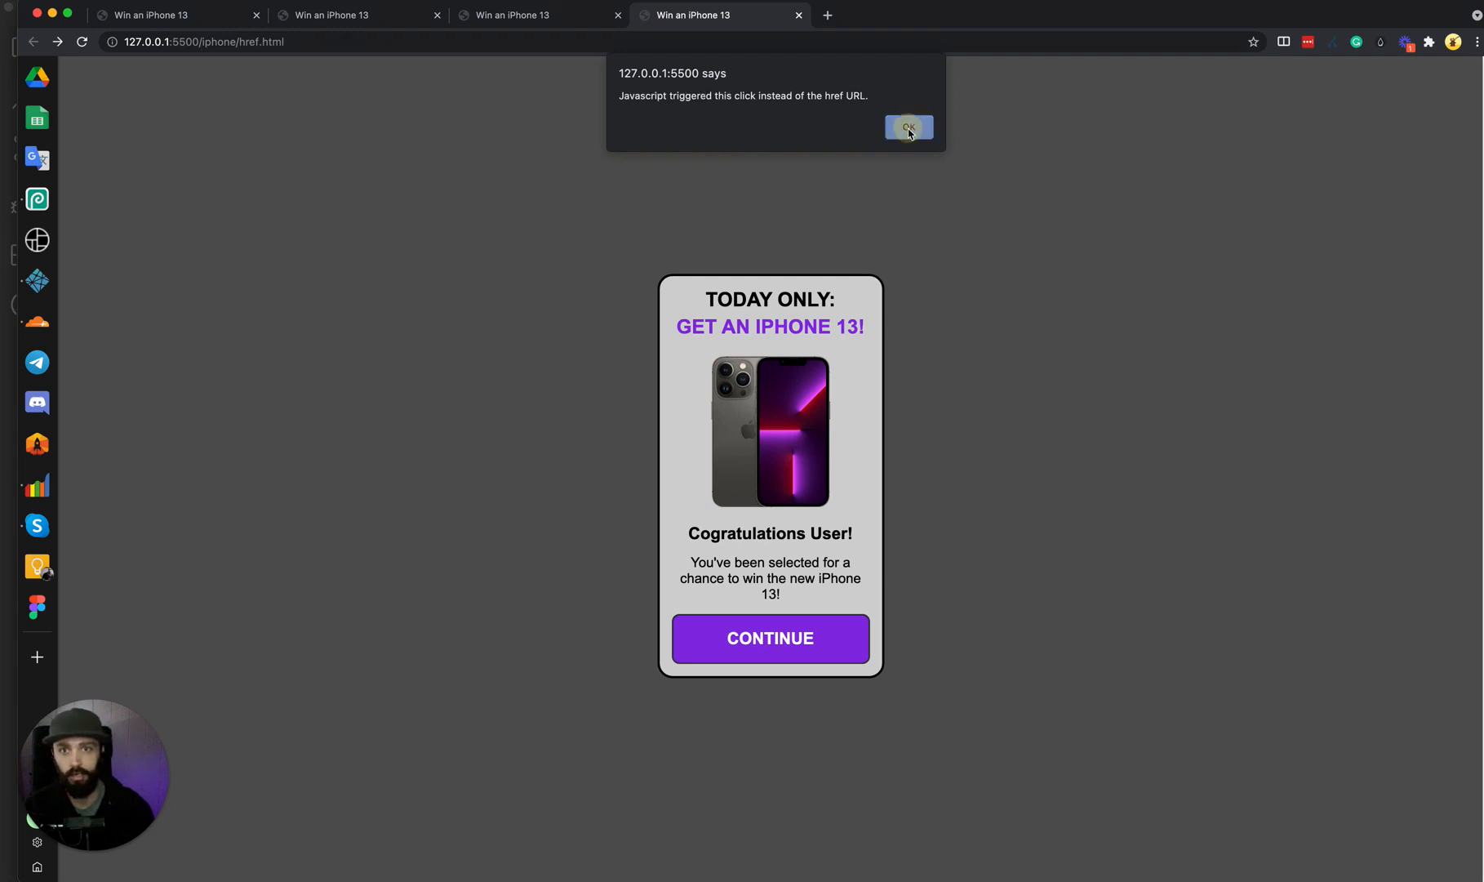
pyautogui.click(908, 128)
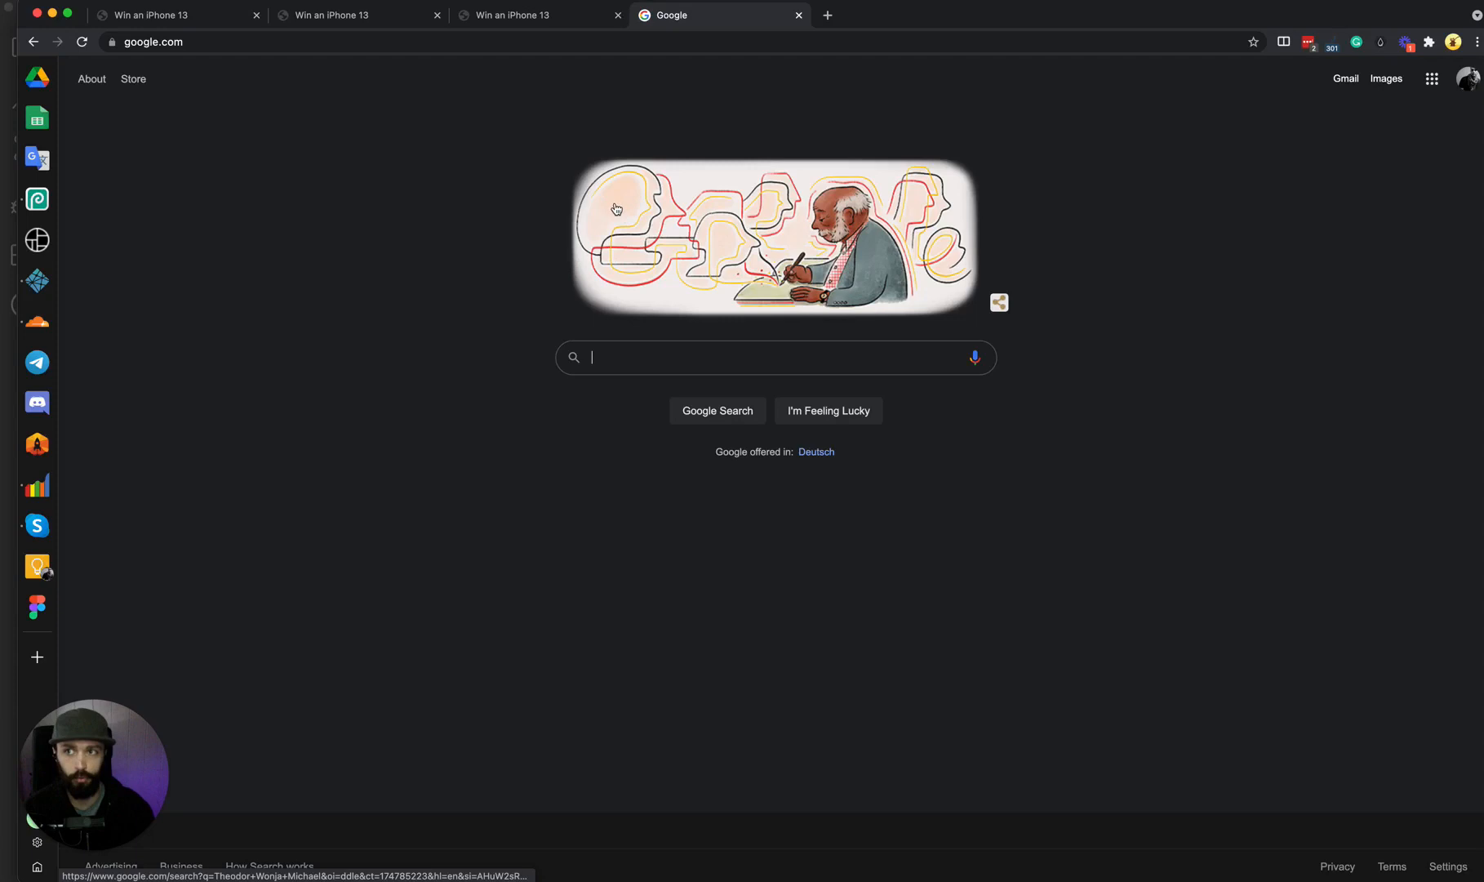
pyautogui.moveTo(743, 166)
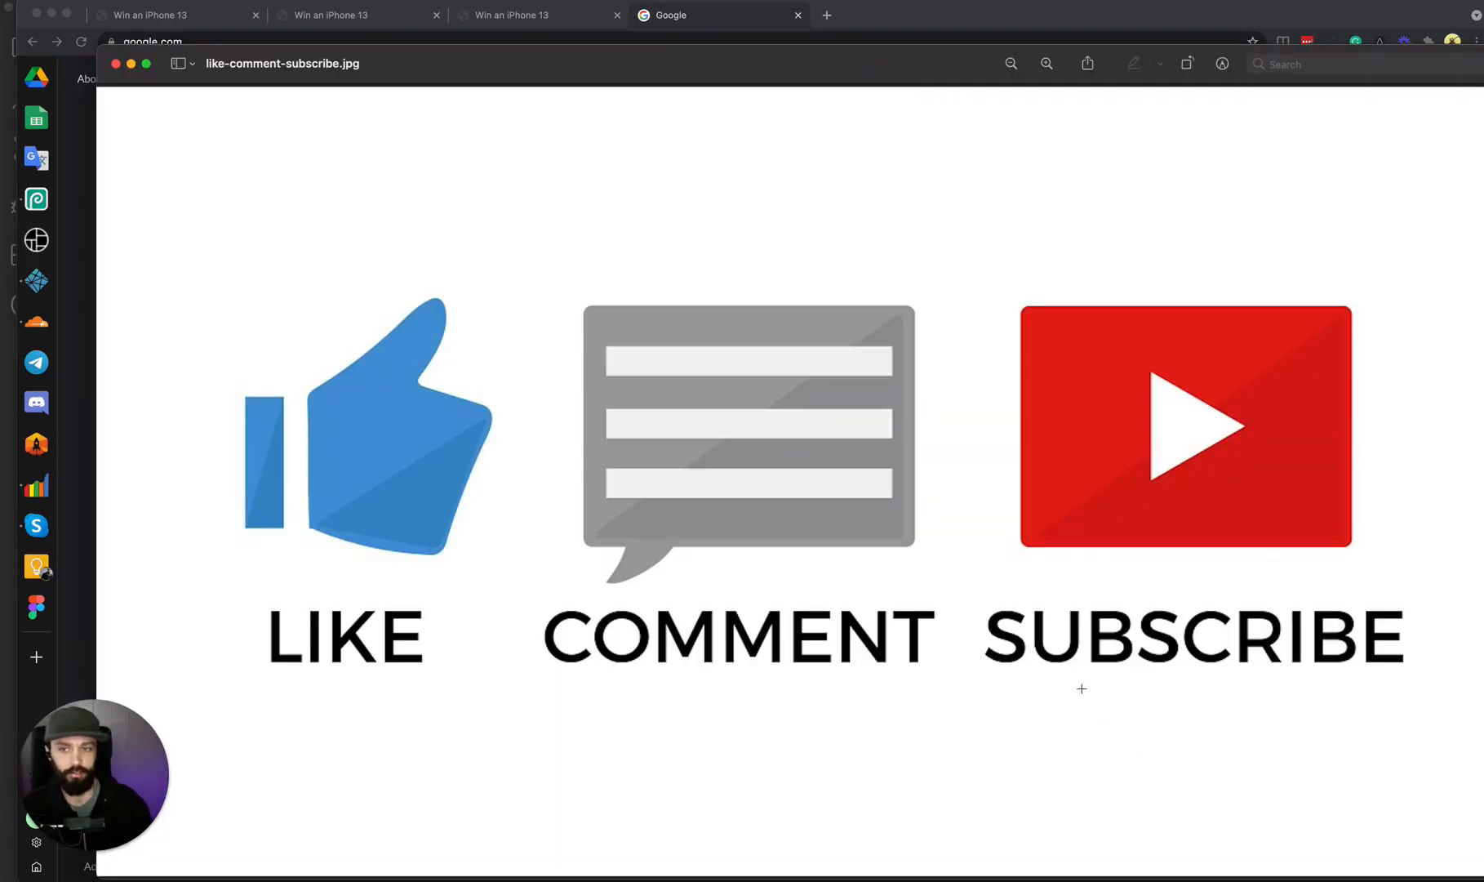
pyautogui.moveTo(1084, 588)
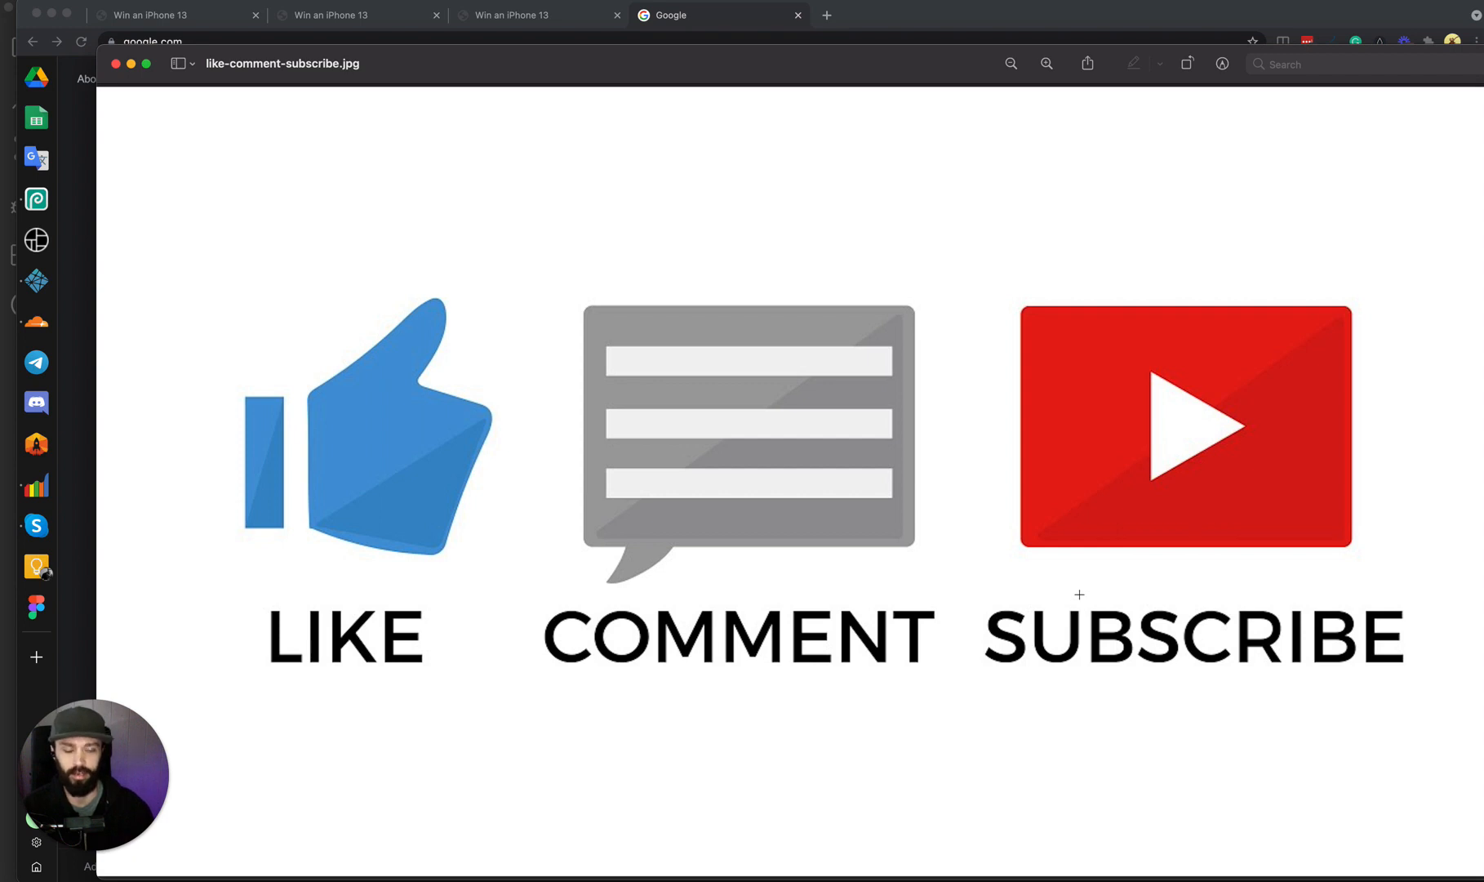
pyautogui.moveTo(769, 487)
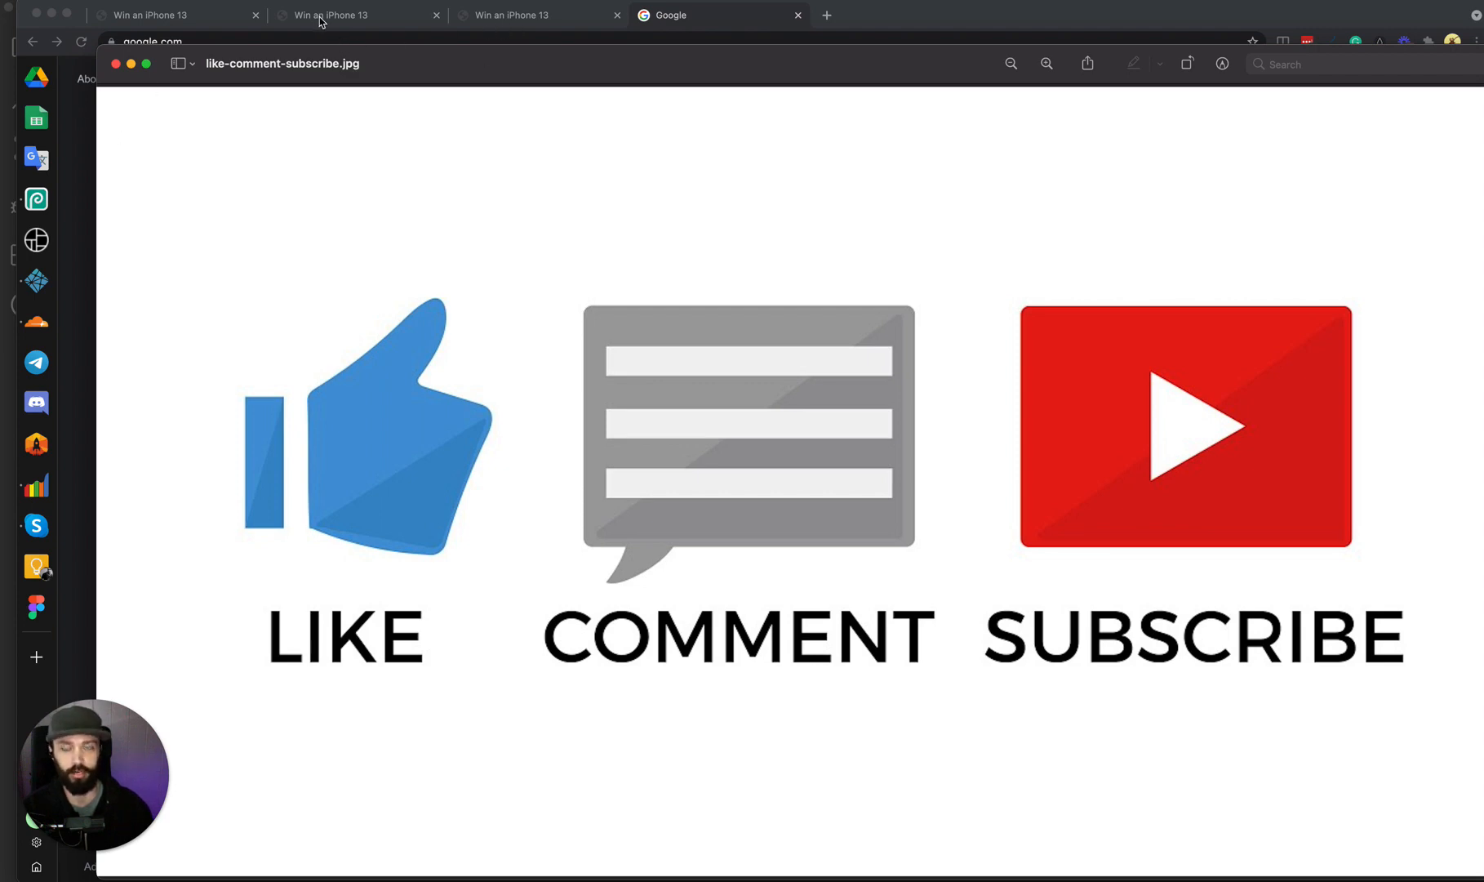
# Switch Chrome to the onclick.html landing page with td=example.com.
pyautogui.click(355, 15)
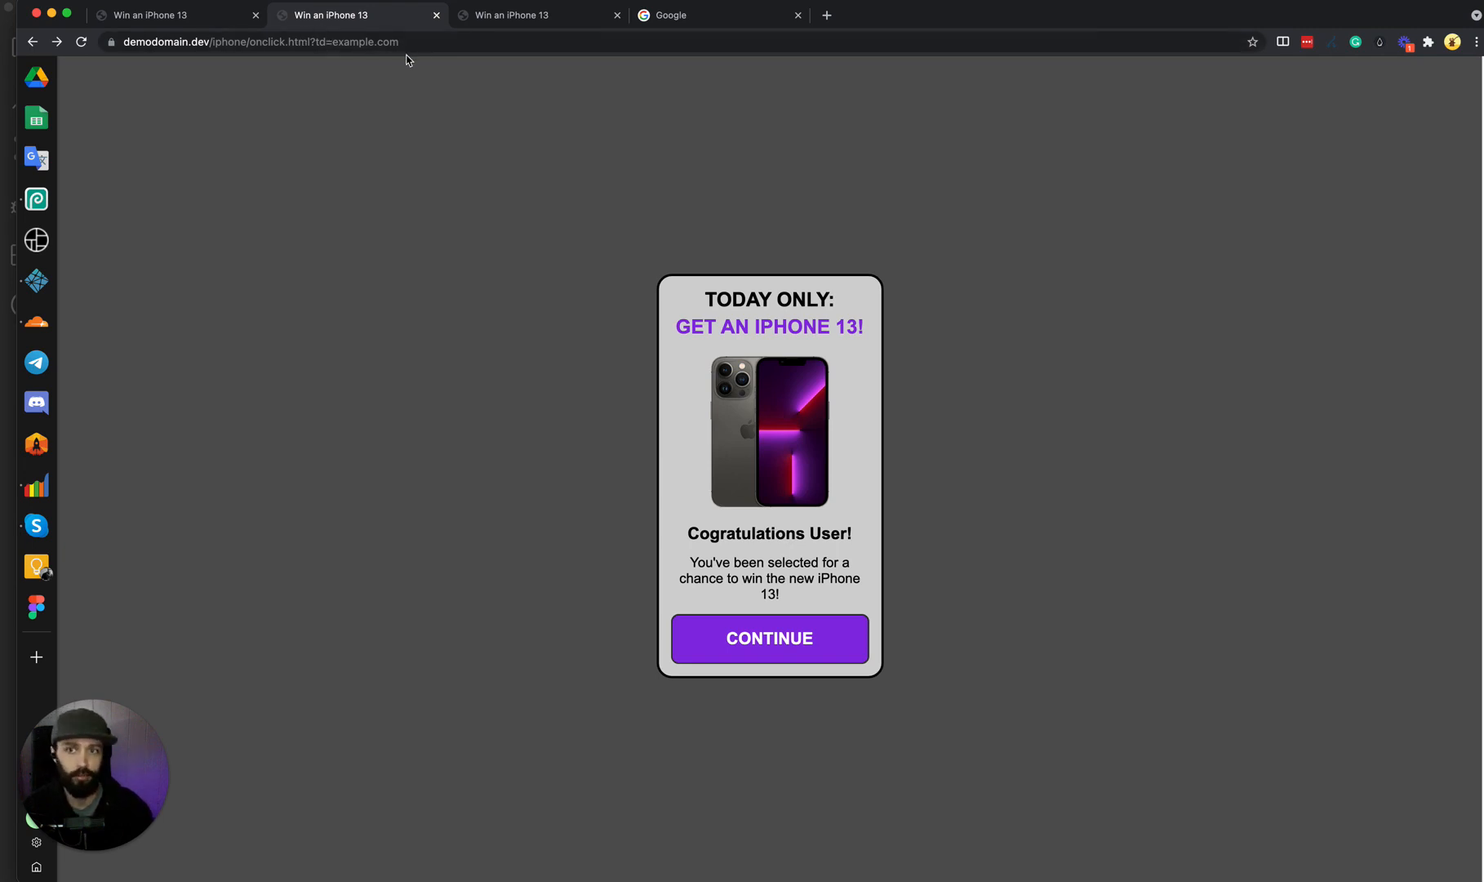
pyautogui.moveTo(963, 227)
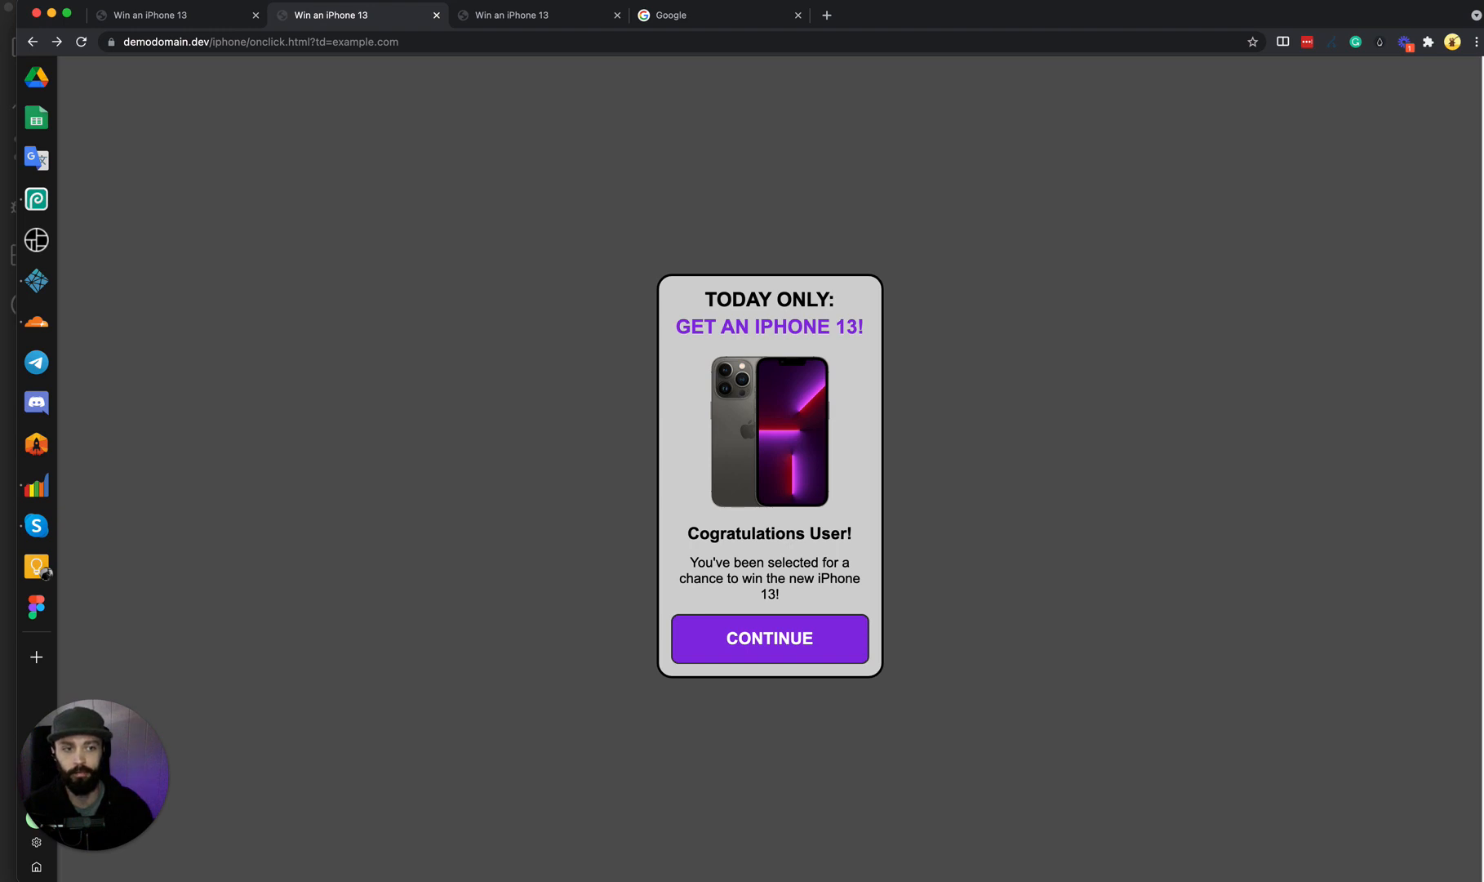
# Bring the like-comment-subscribe image back in front of the onclick.html page.
pyautogui.click(768, 636)
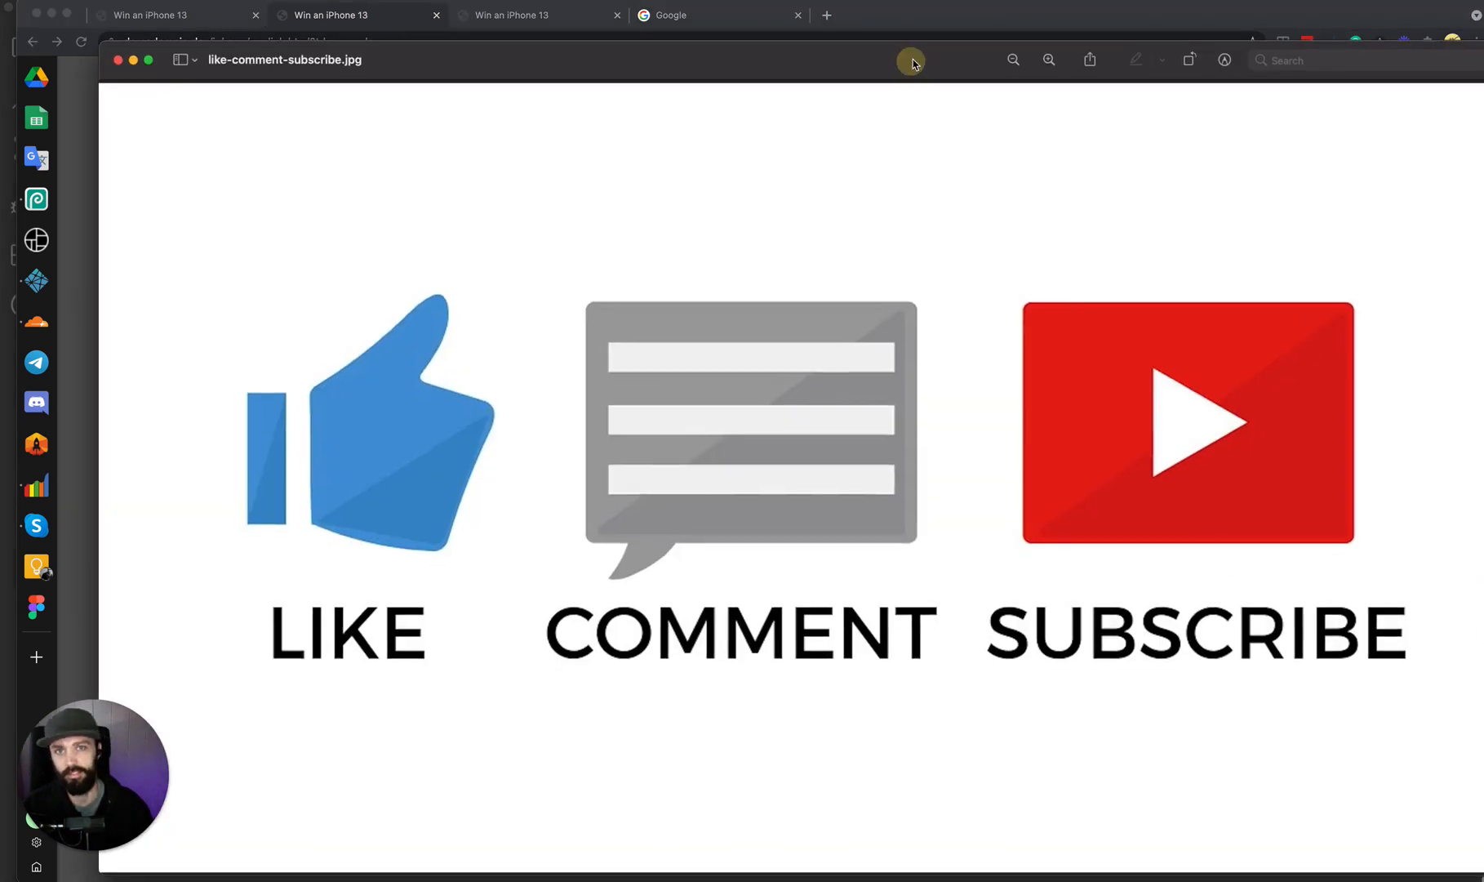